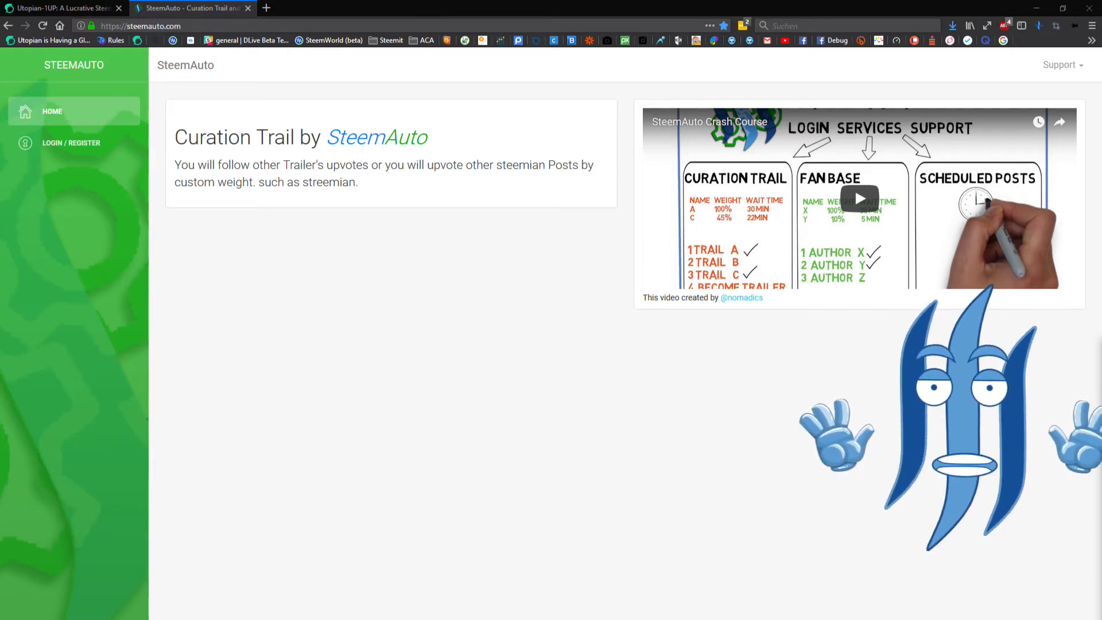
mouse_move(644, 371)
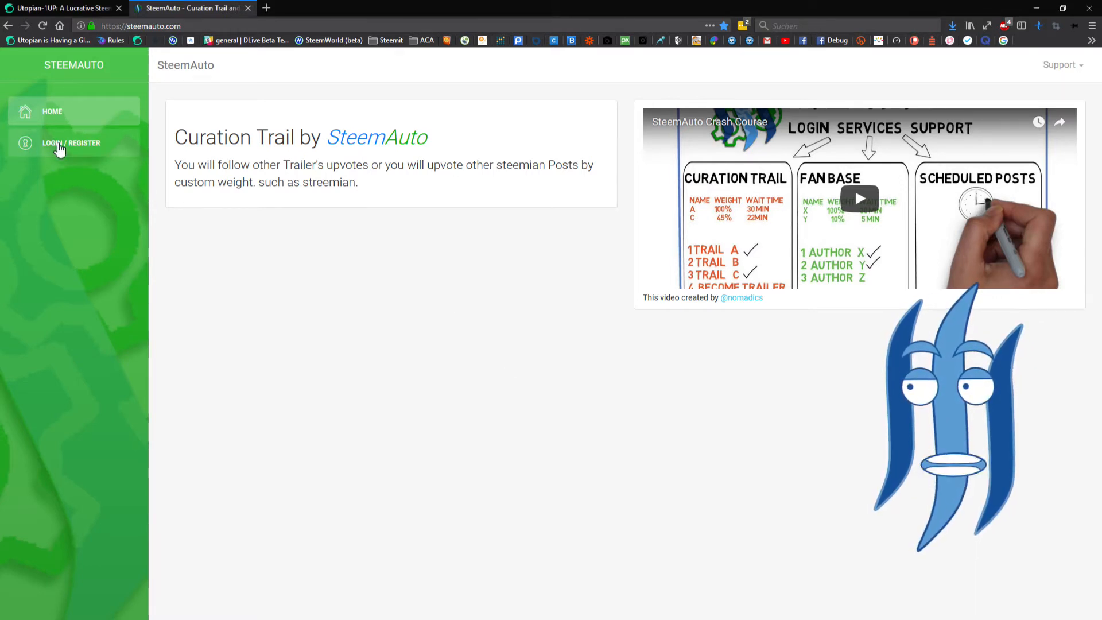
- Go to the LOGIN / REGISTER page from the SteemAuto sidebar
click(70, 143)
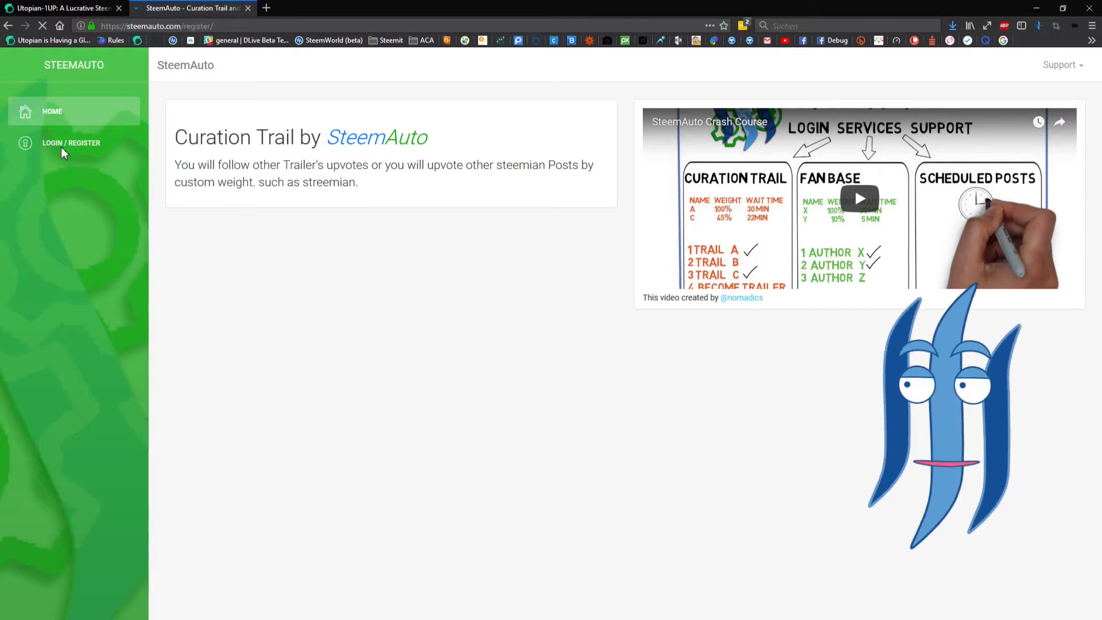
- Wait for the register page and place the cursor in the Login username field
click(70, 143)
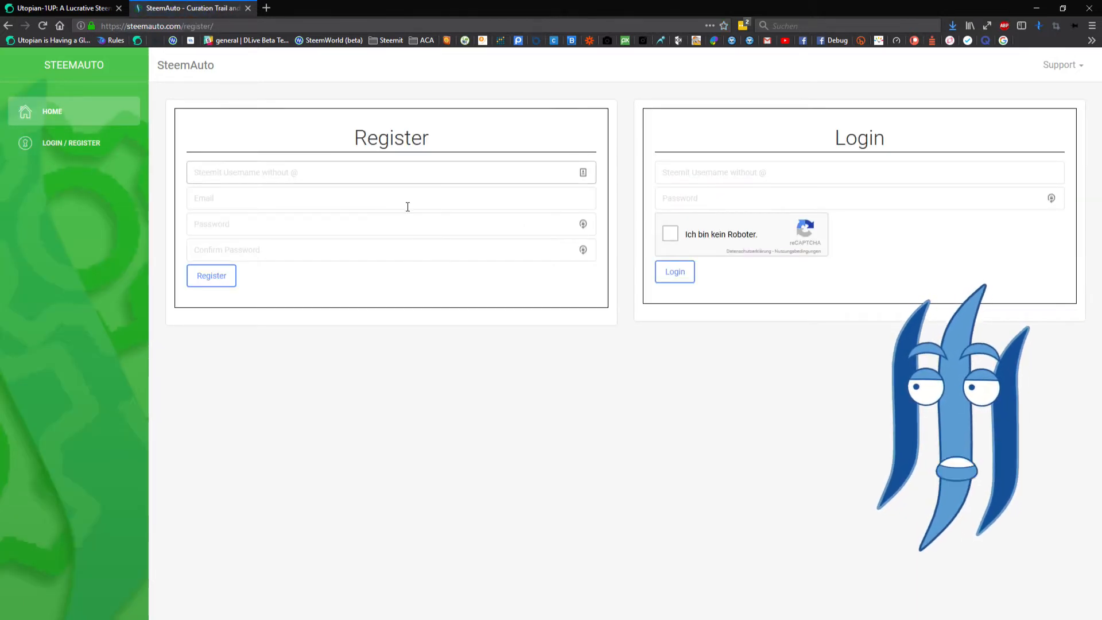
click(390, 171)
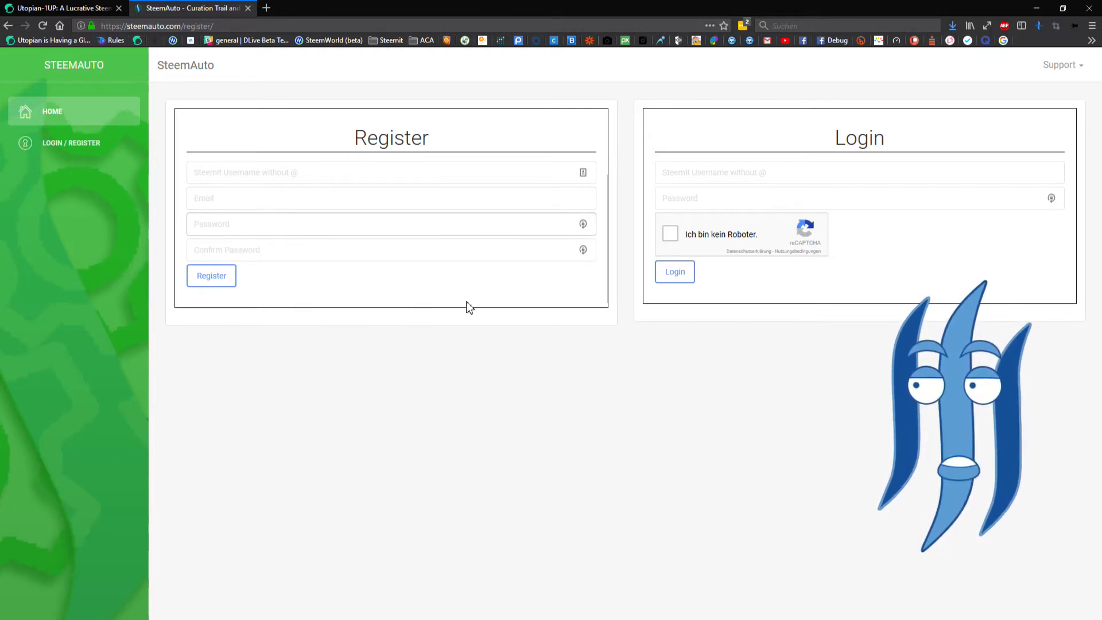
mouse_move(506, 271)
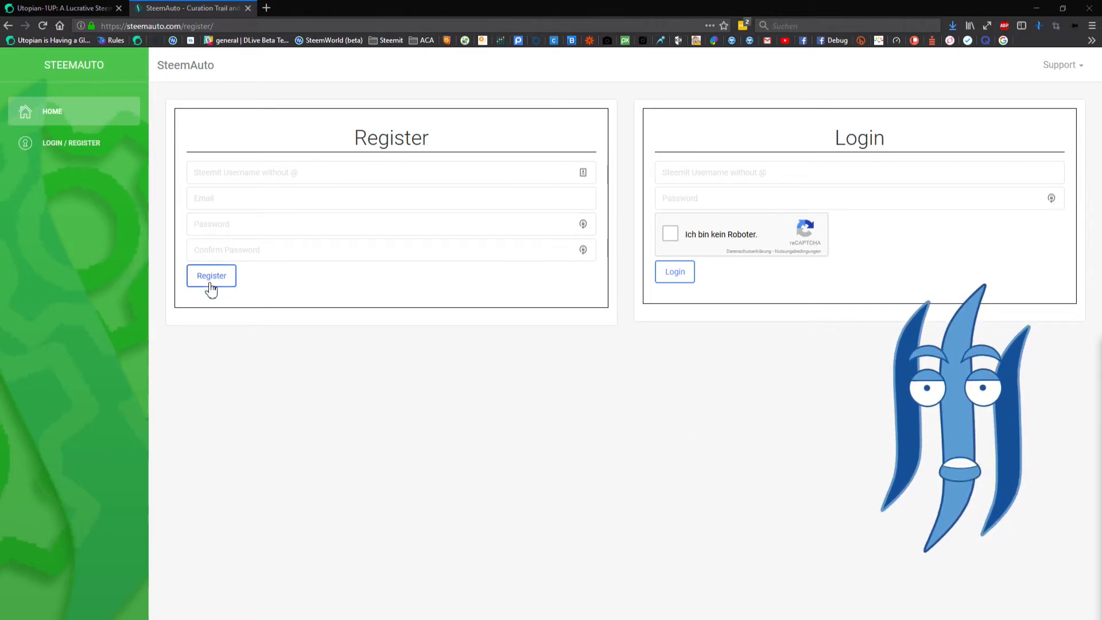
mouse_move(747, 393)
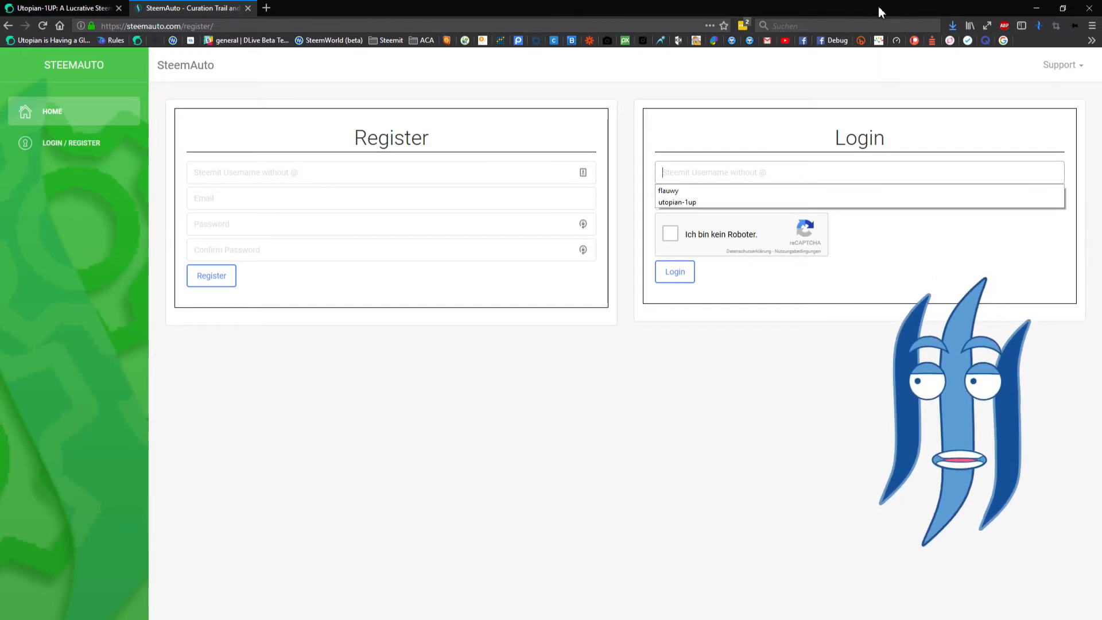
- Fill the login form via LastPass AutoAusfüllen, pass the reCAPTCHA and log in
right_click(772, 172)
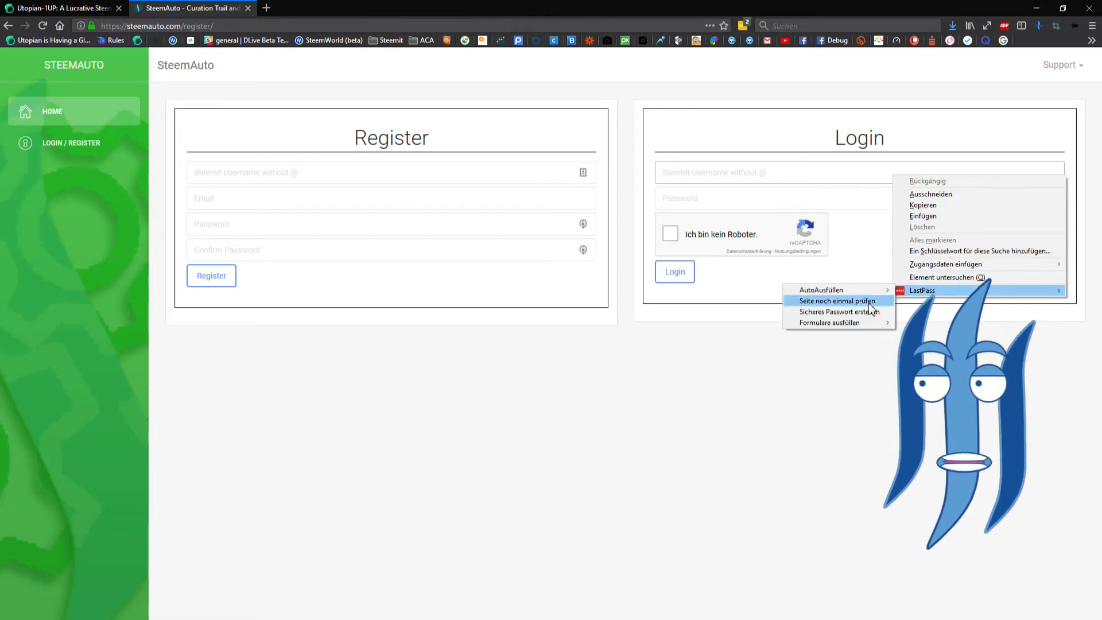
mouse_move(819, 289)
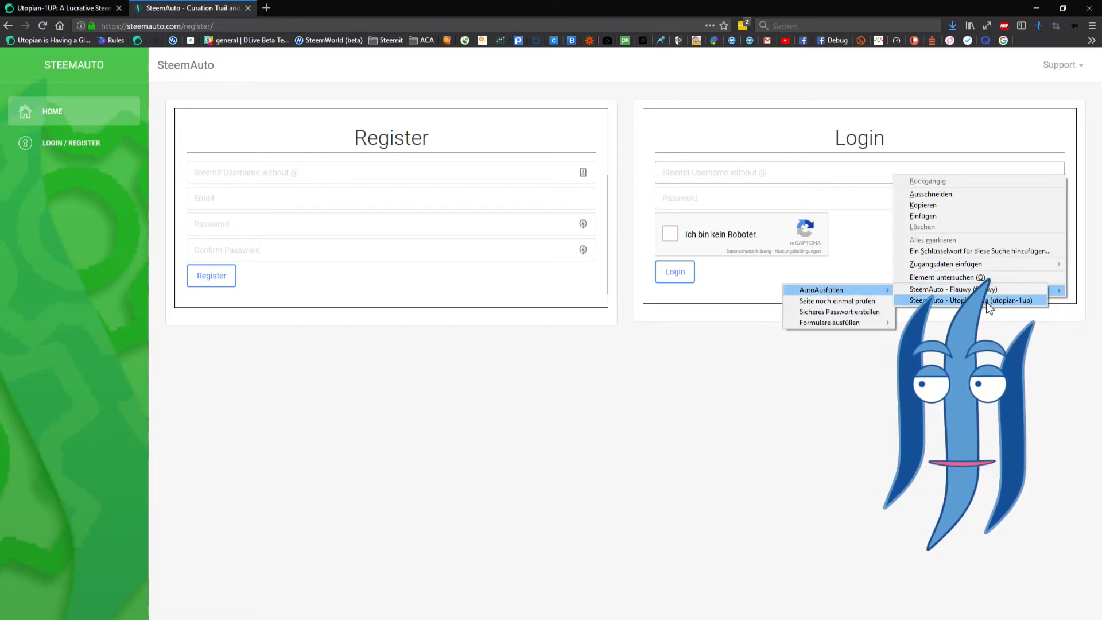
click(954, 290)
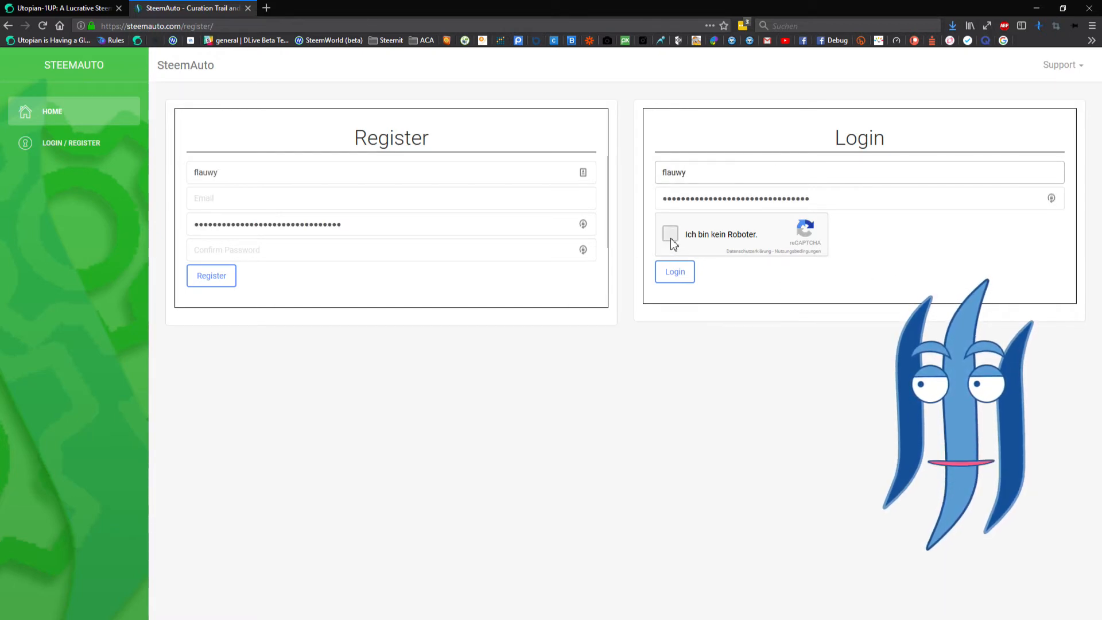
click(669, 234)
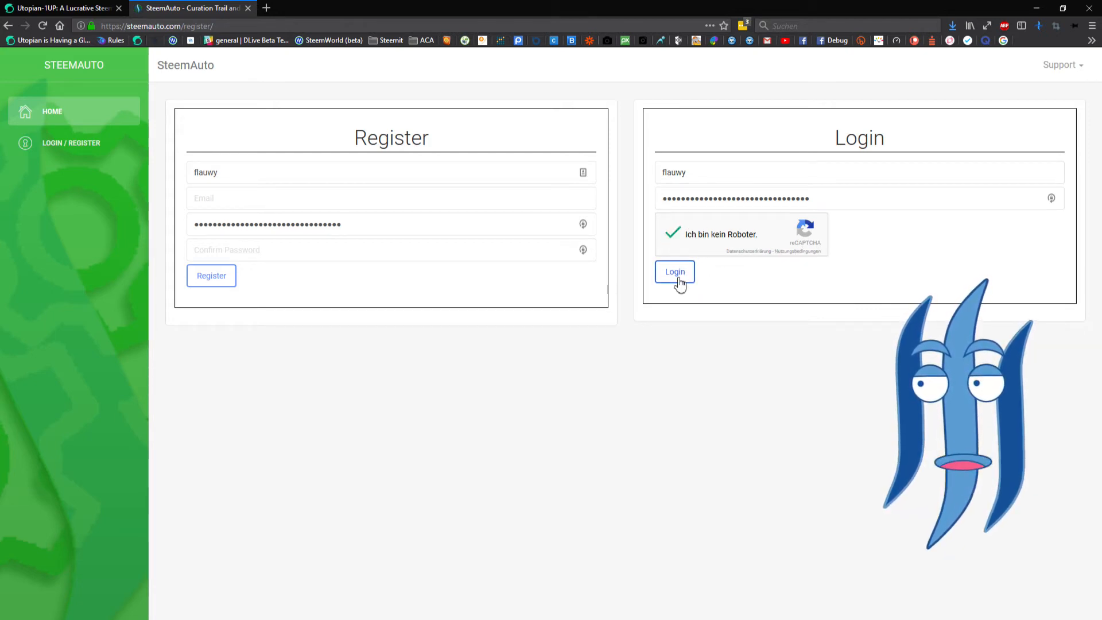
click(674, 272)
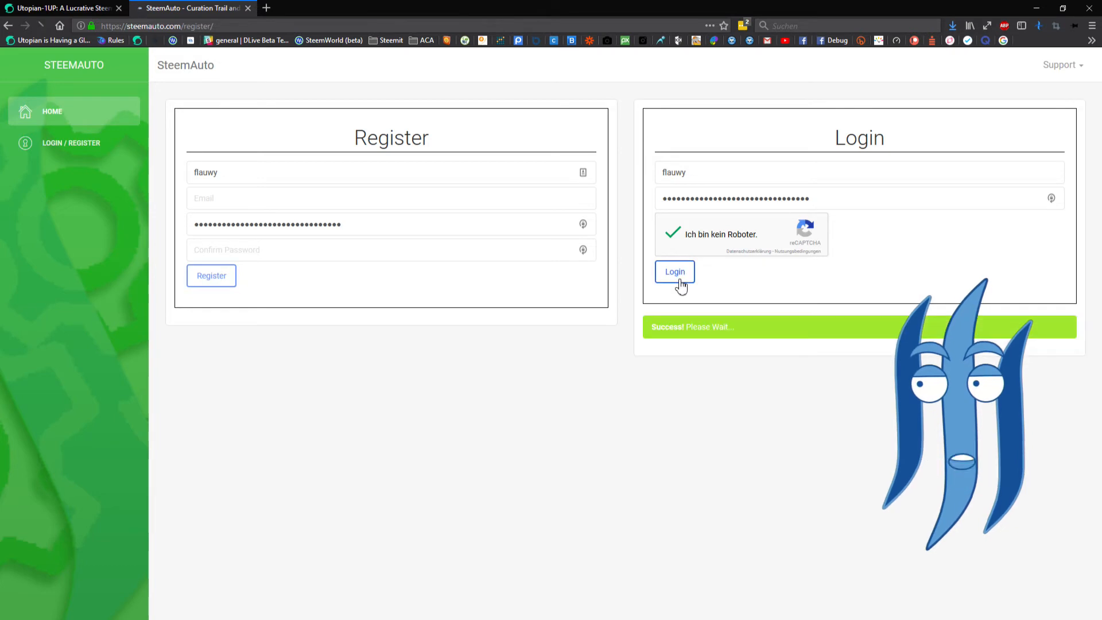
click(674, 272)
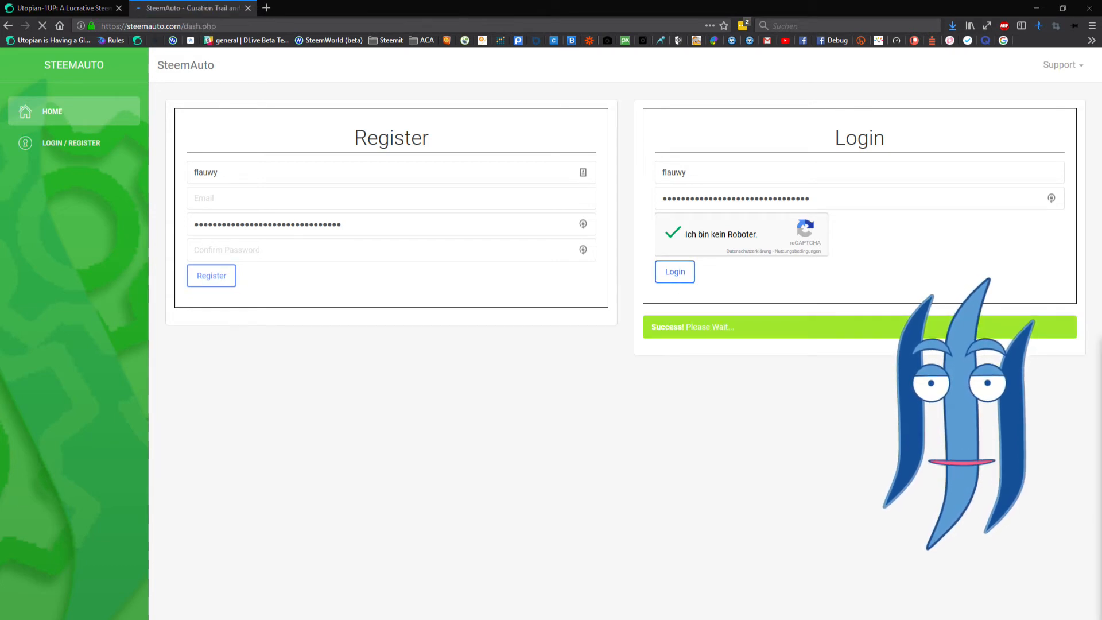
click(674, 271)
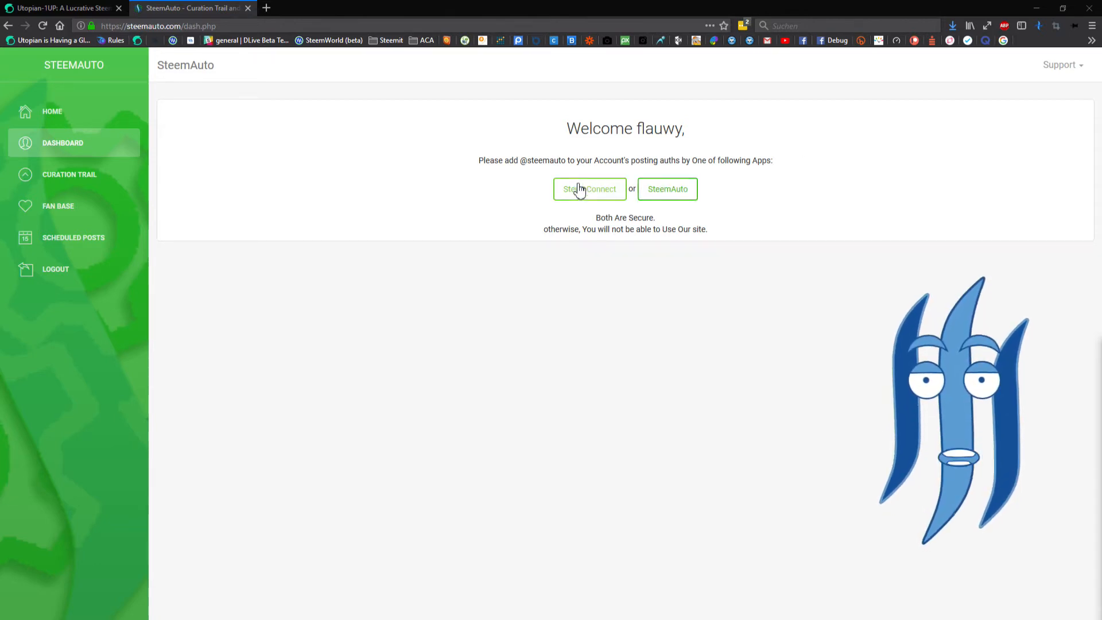
mouse_move(667, 191)
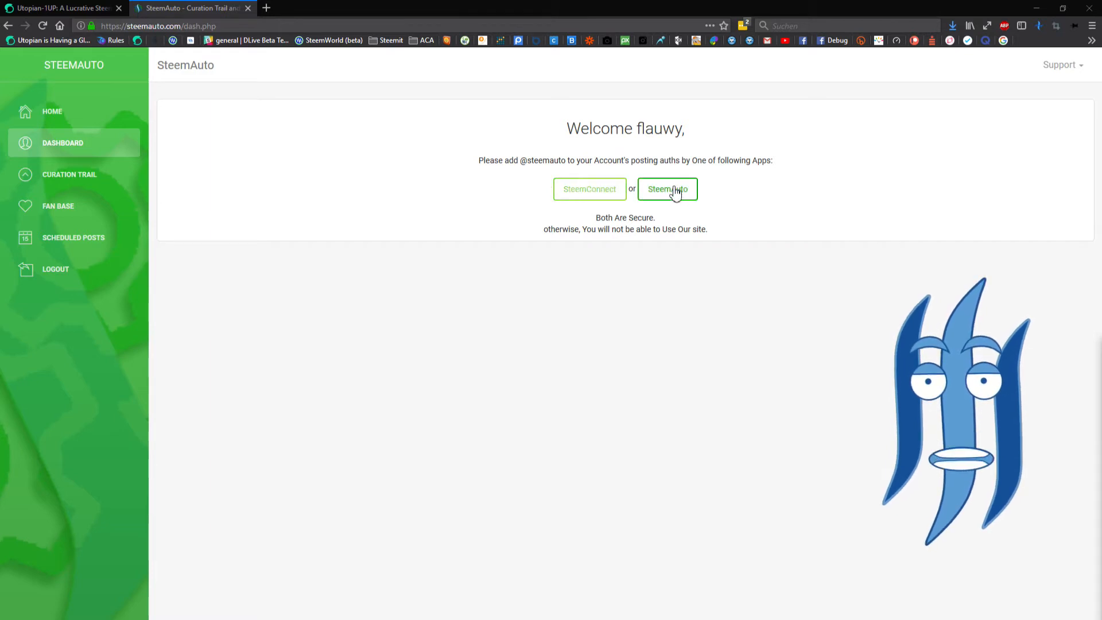
mouse_move(589, 188)
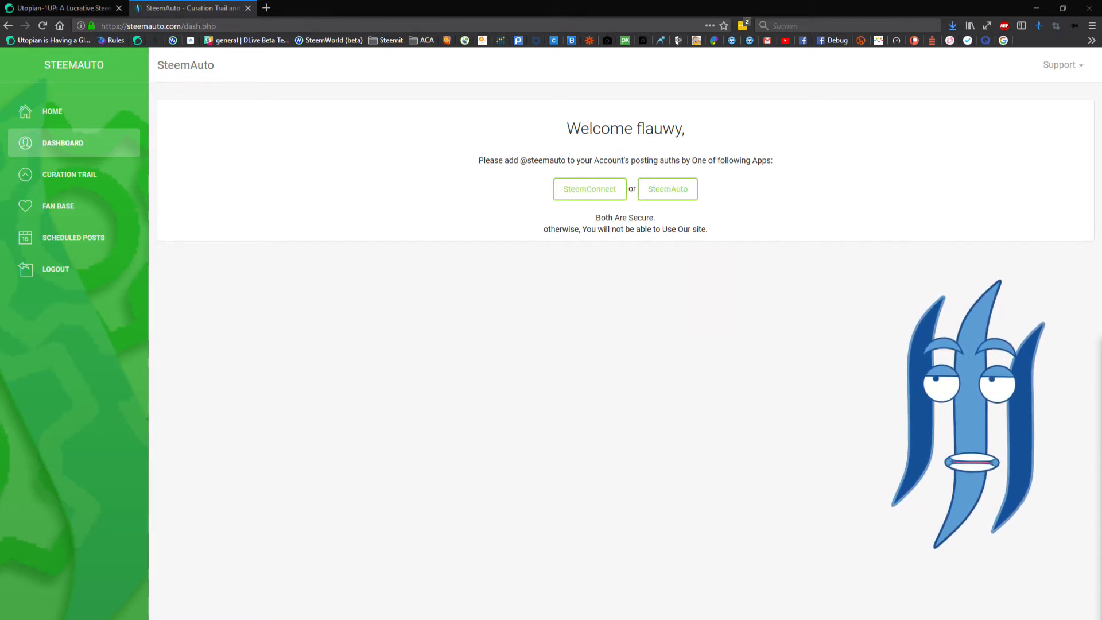
click(589, 188)
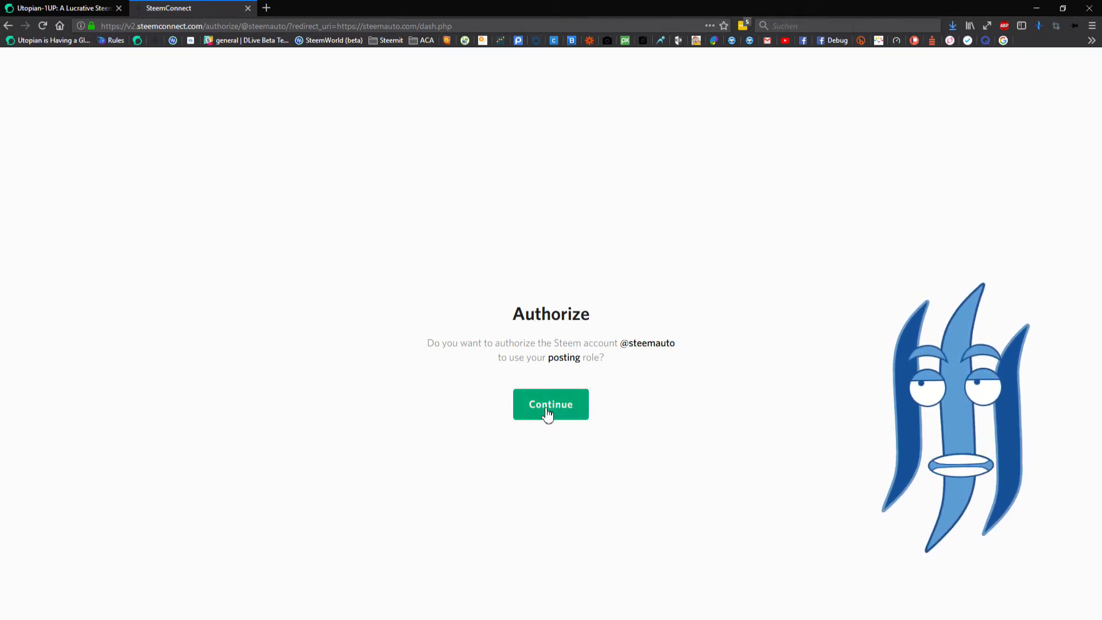
- Approve posting access and sign in to SteemConnect with the saved LastPass account
click(549, 402)
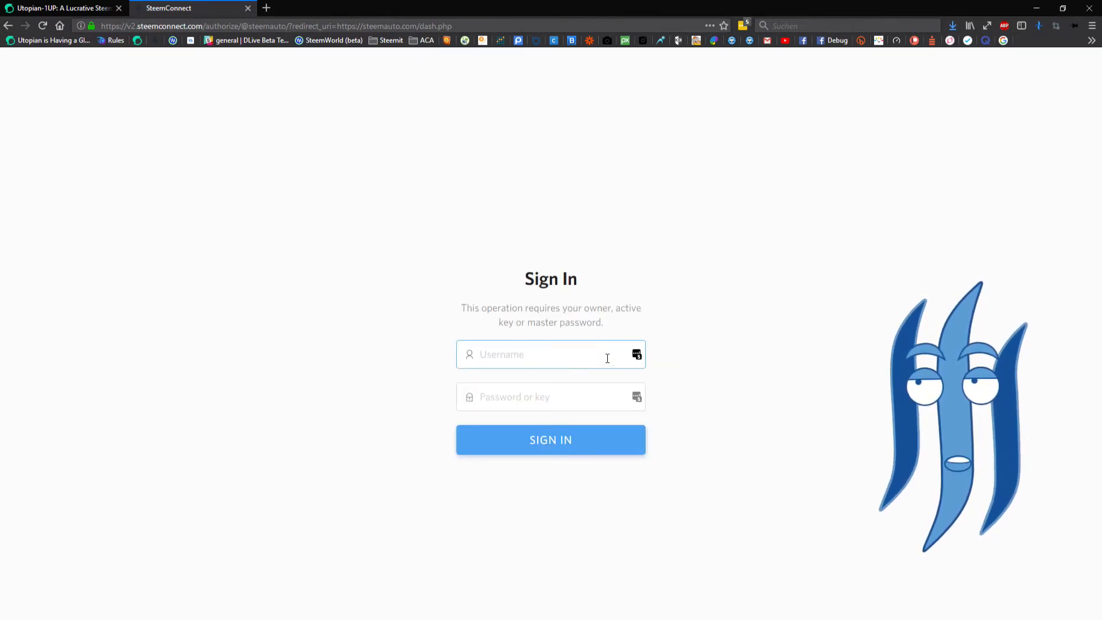
mouse_move(536, 391)
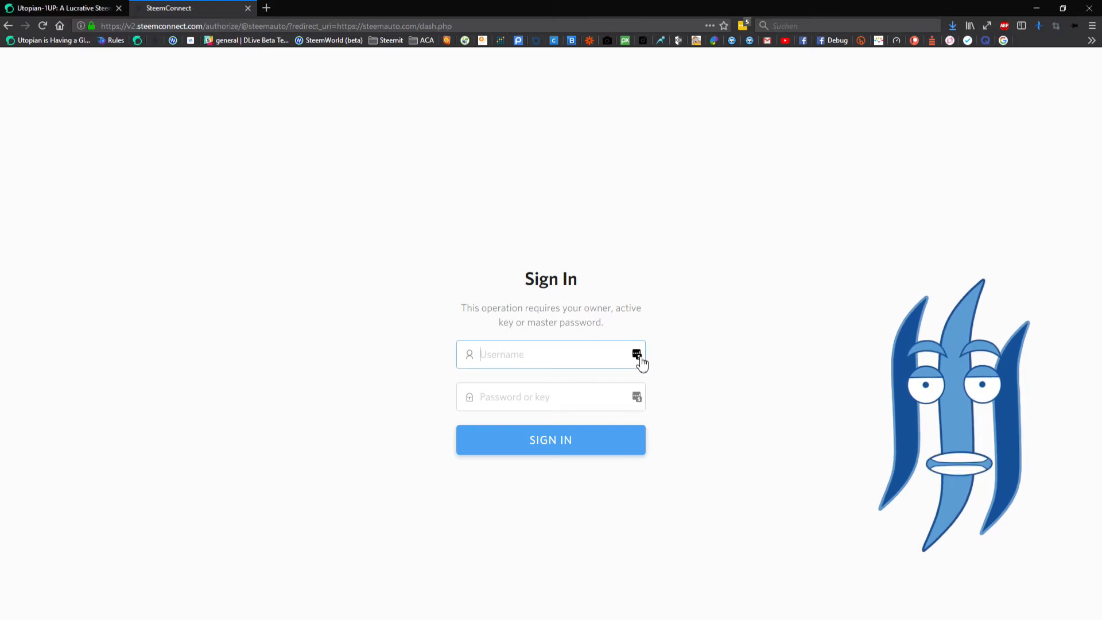
click(636, 355)
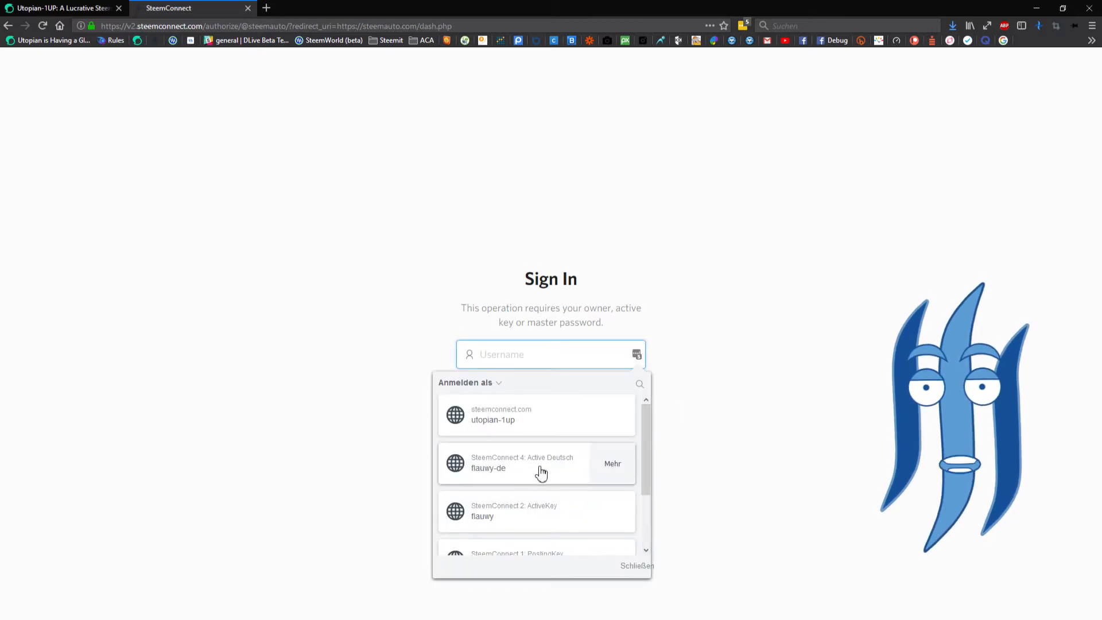
click(536, 511)
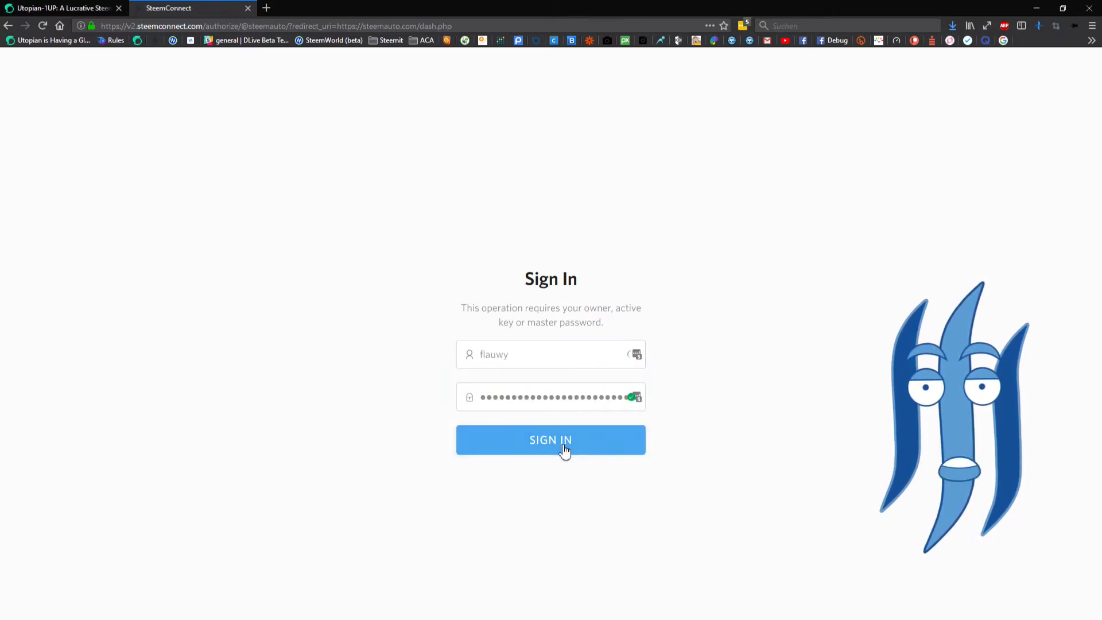
click(550, 440)
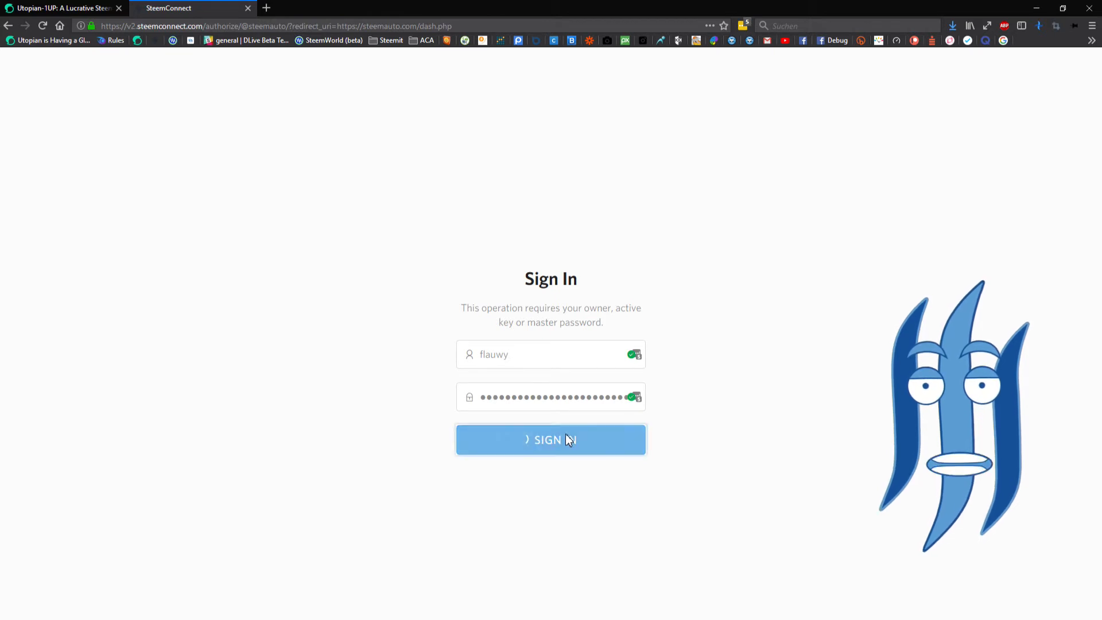
click(550, 439)
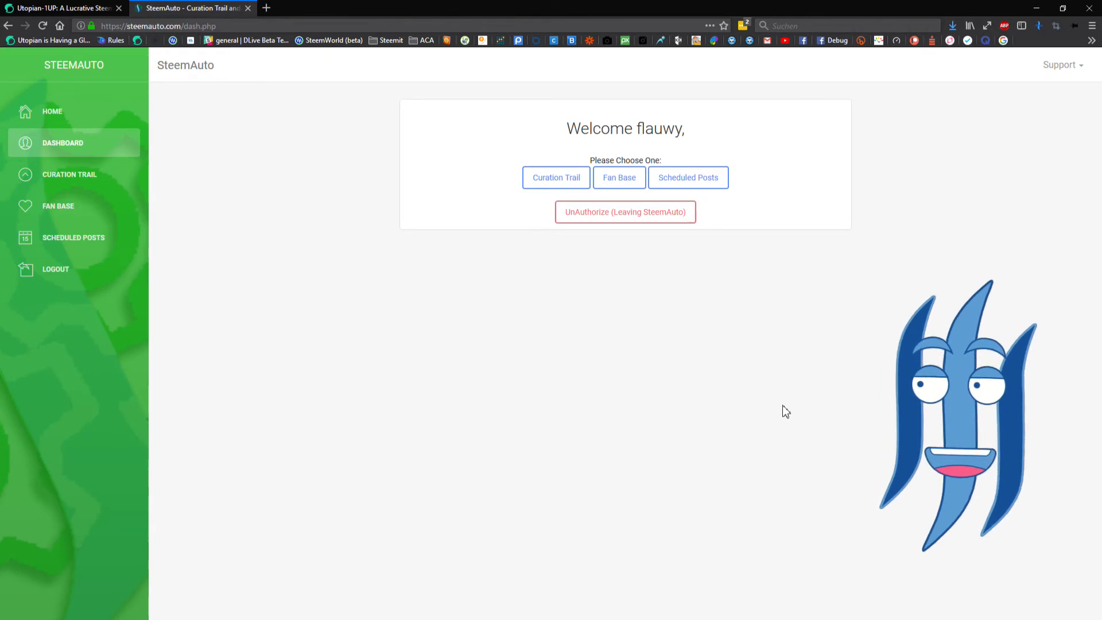
mouse_move(705, 362)
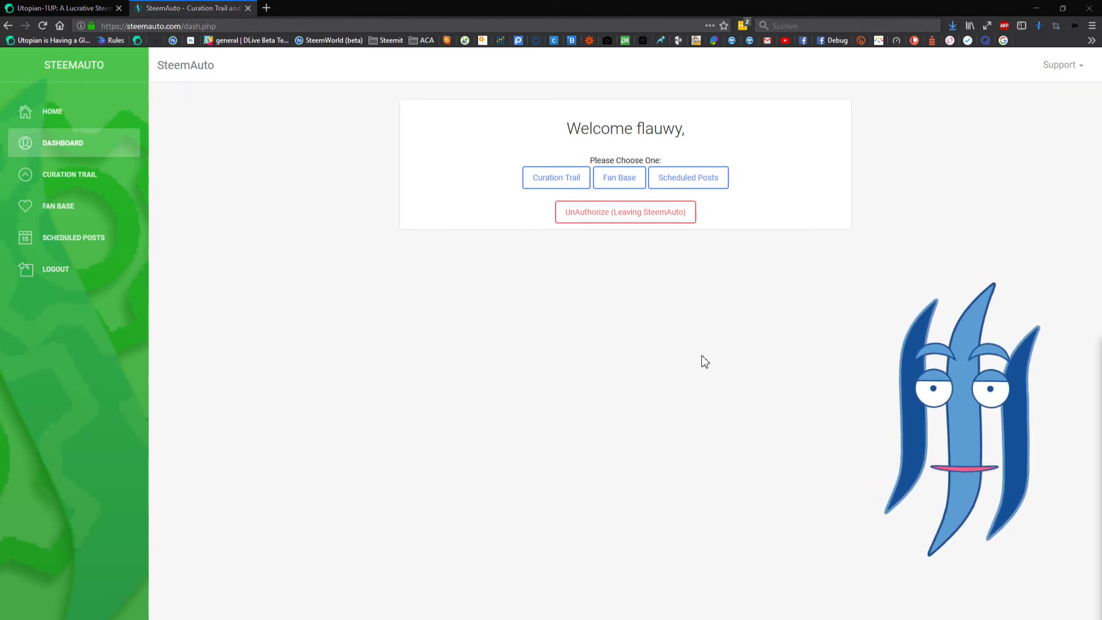
mouse_move(625, 216)
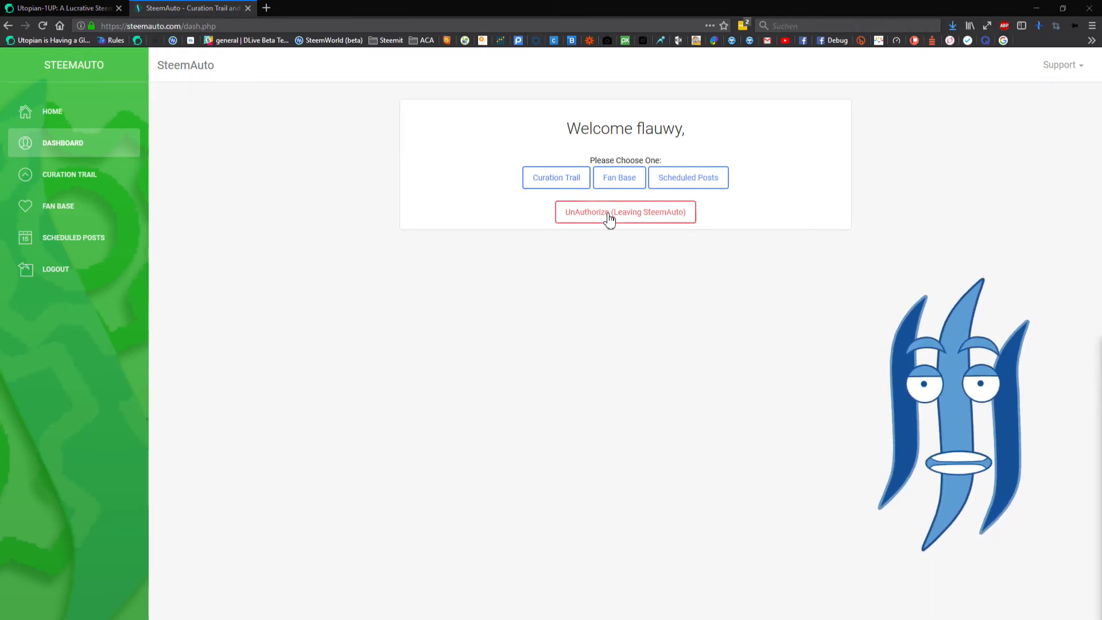
mouse_move(556, 177)
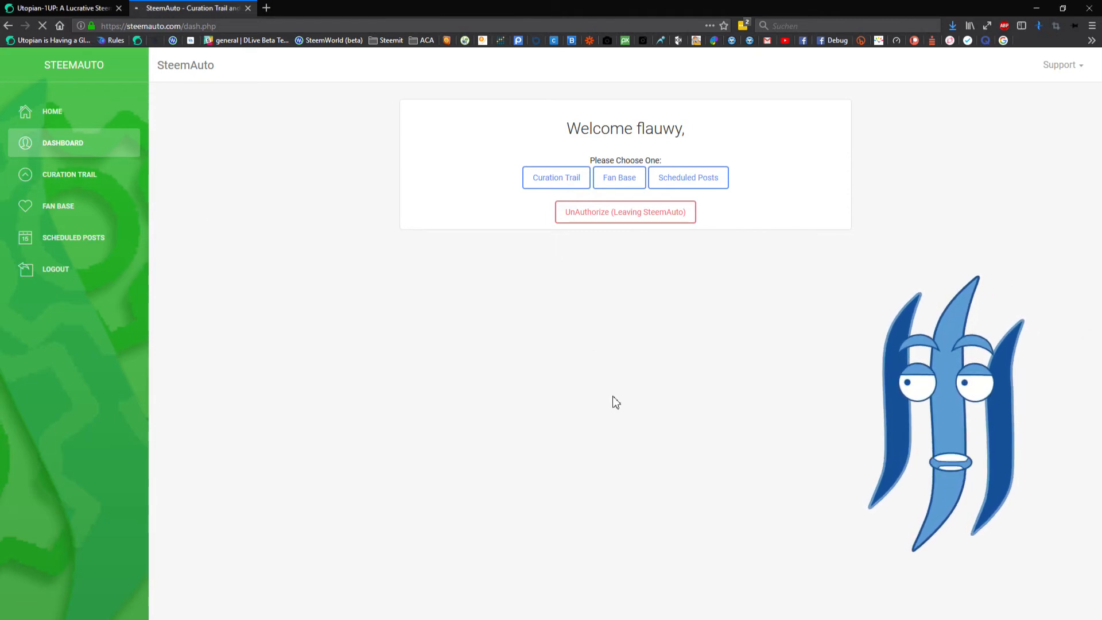
click(68, 174)
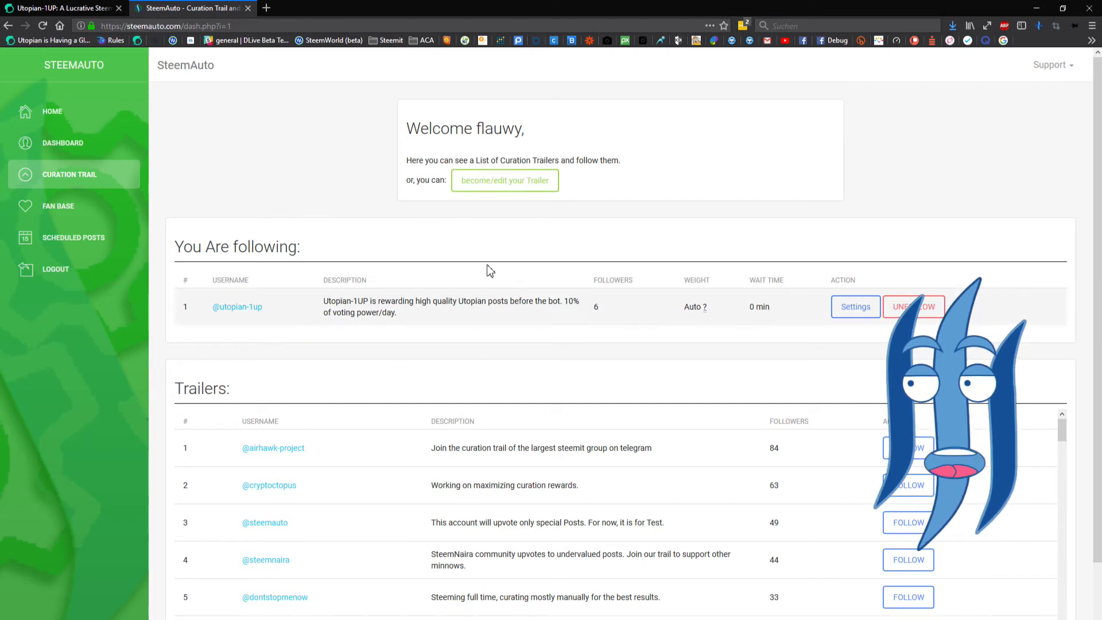
mouse_move(713, 339)
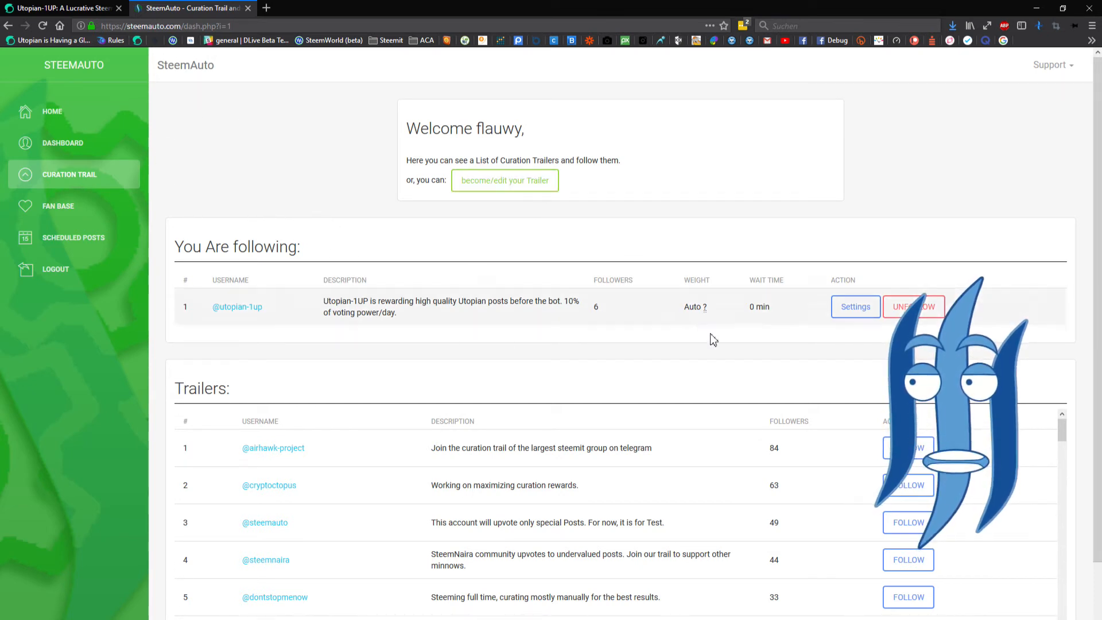
scroll(down, 3)
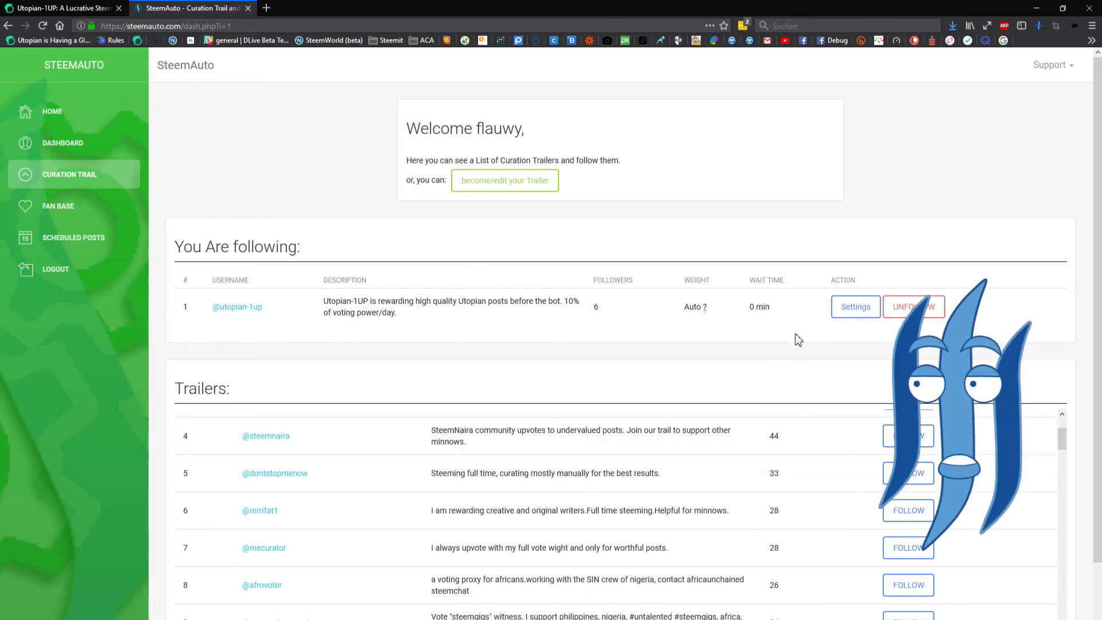
scroll(down, 3)
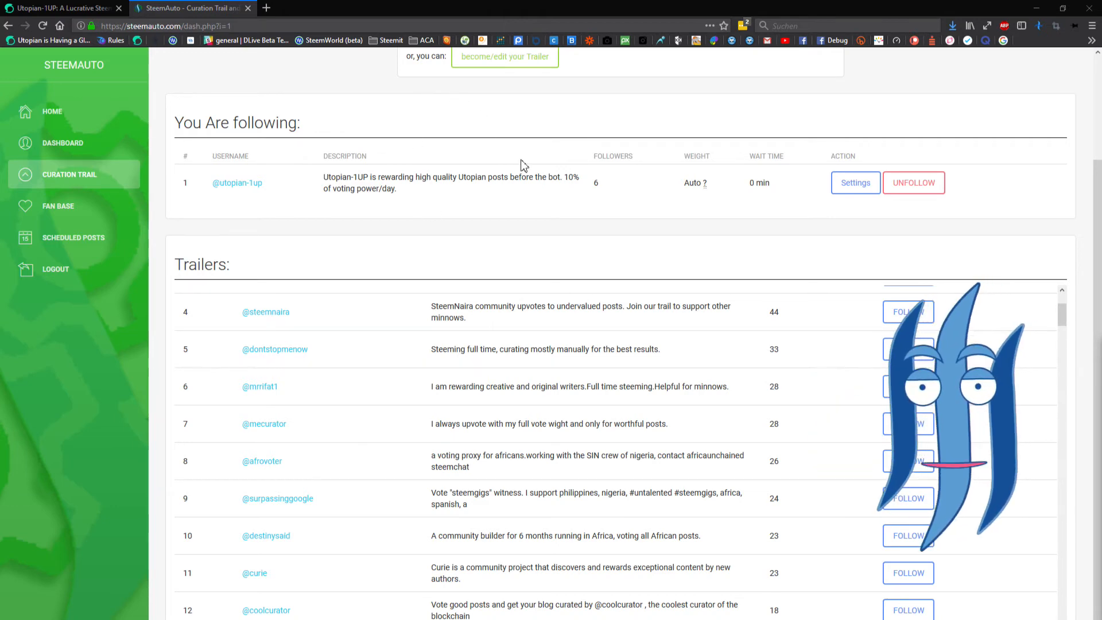
scroll(up, 3)
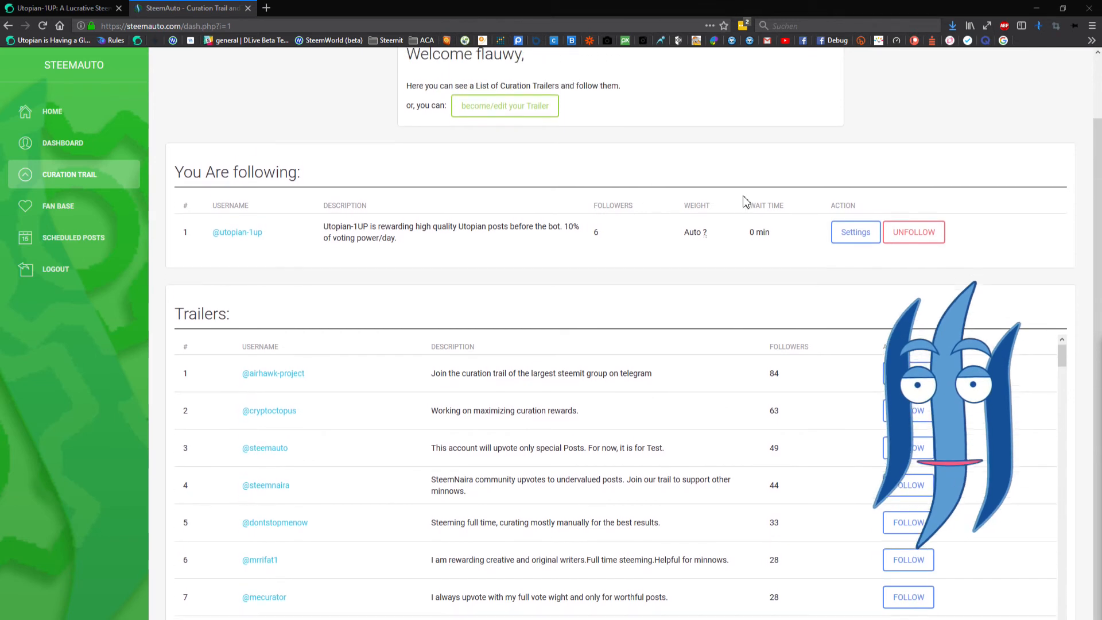
scroll(up, 3)
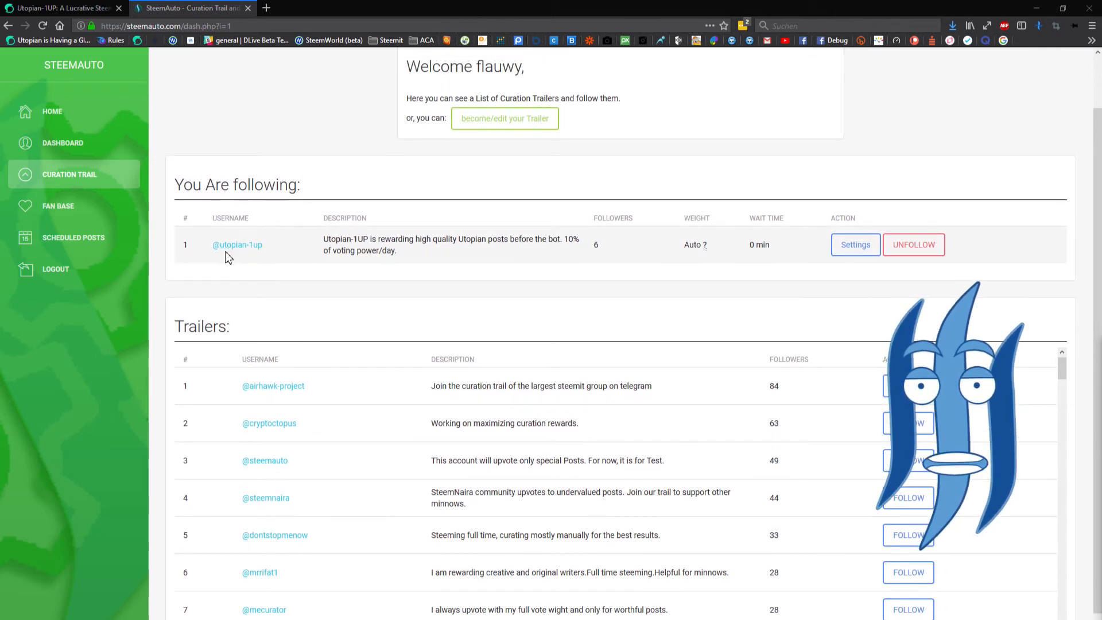
mouse_move(373, 285)
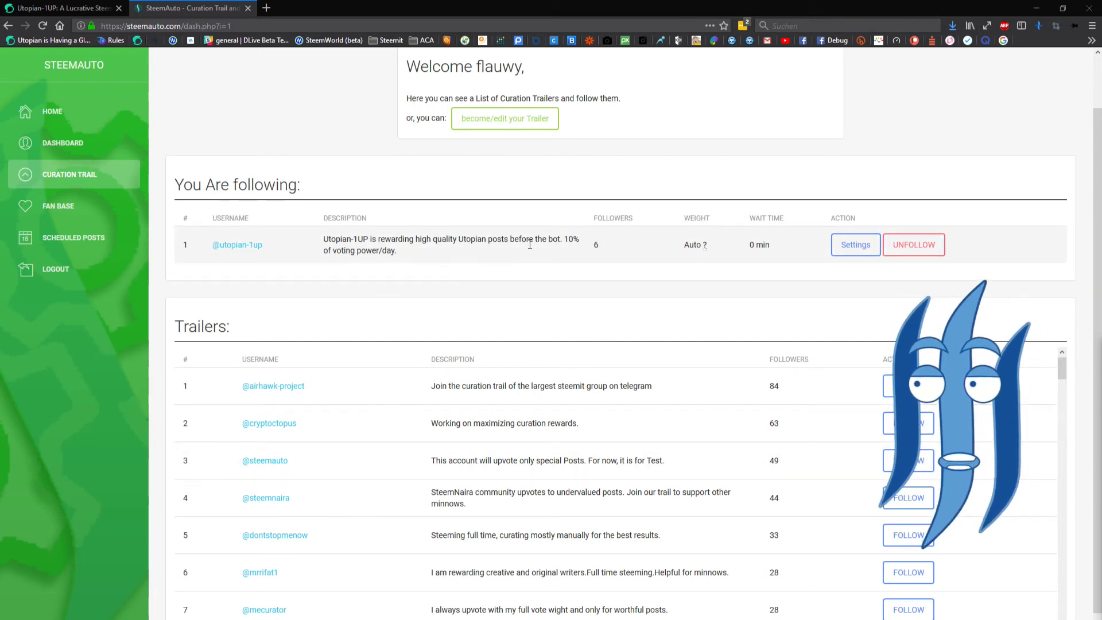
mouse_move(542, 236)
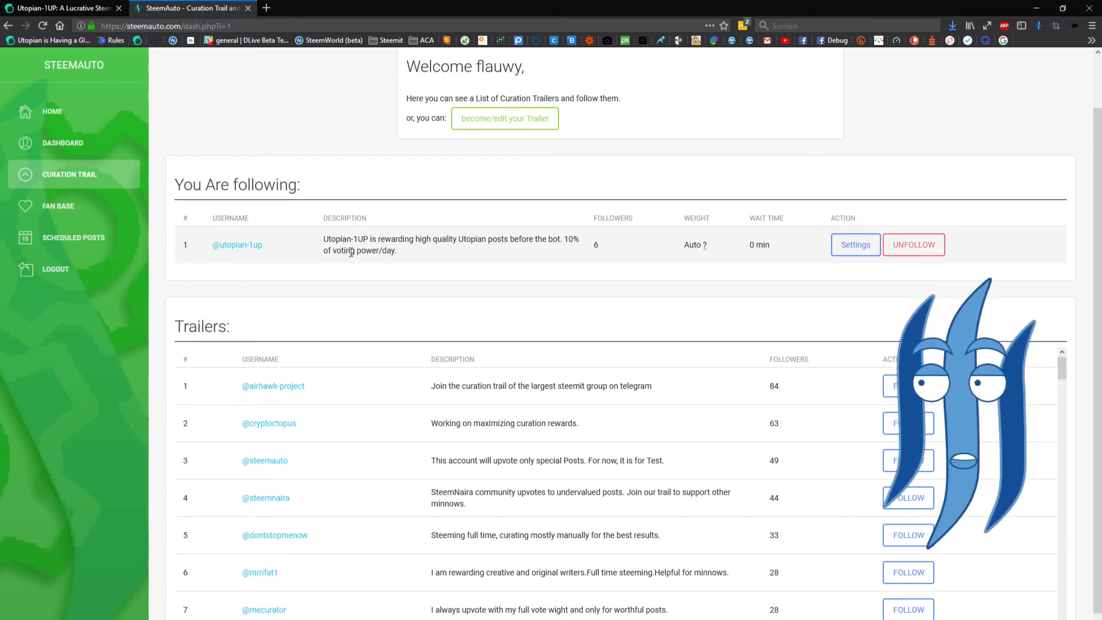
mouse_move(569, 275)
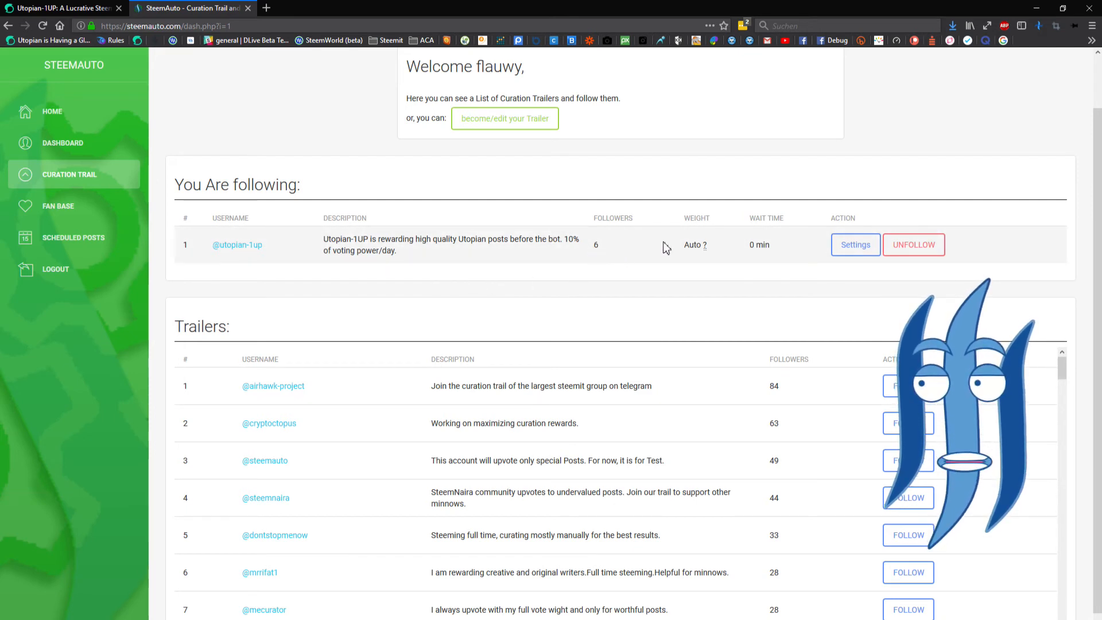
mouse_move(700, 245)
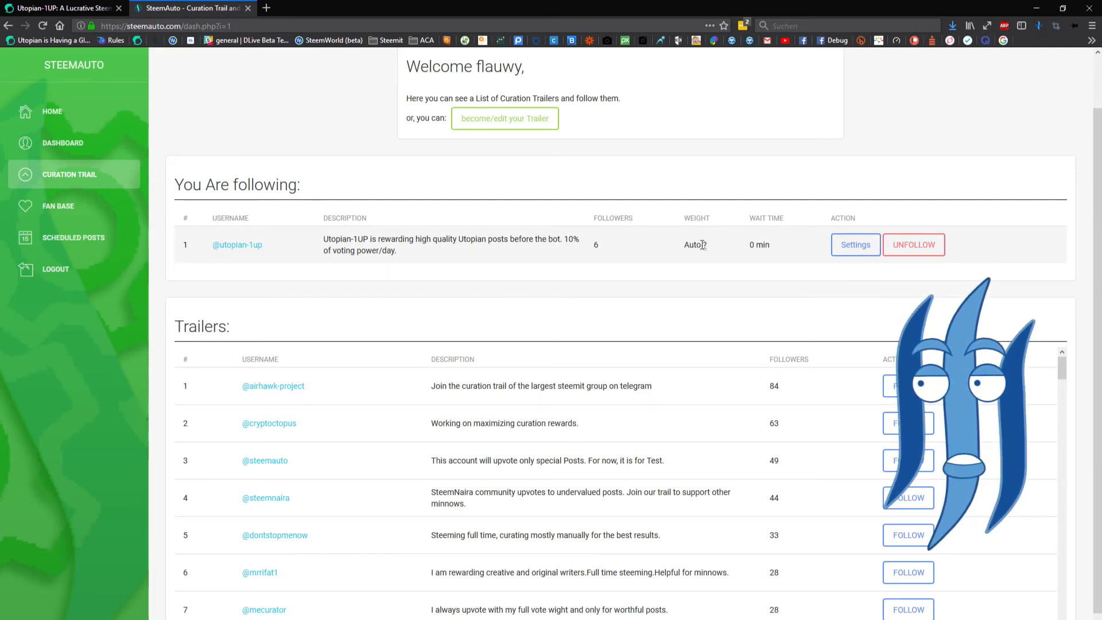
mouse_move(762, 256)
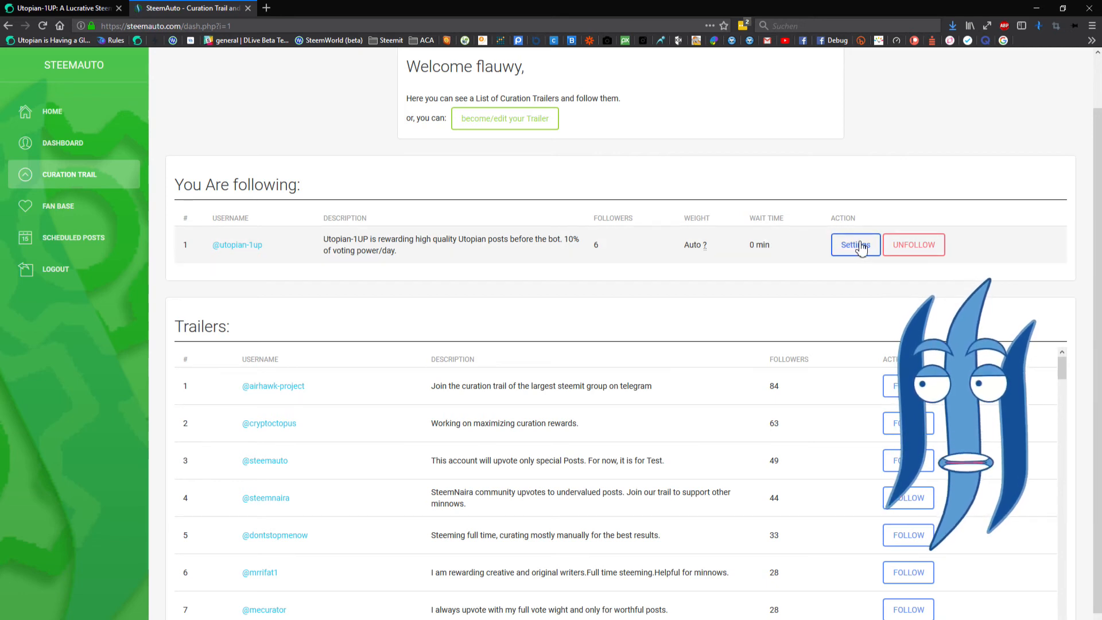
click(853, 245)
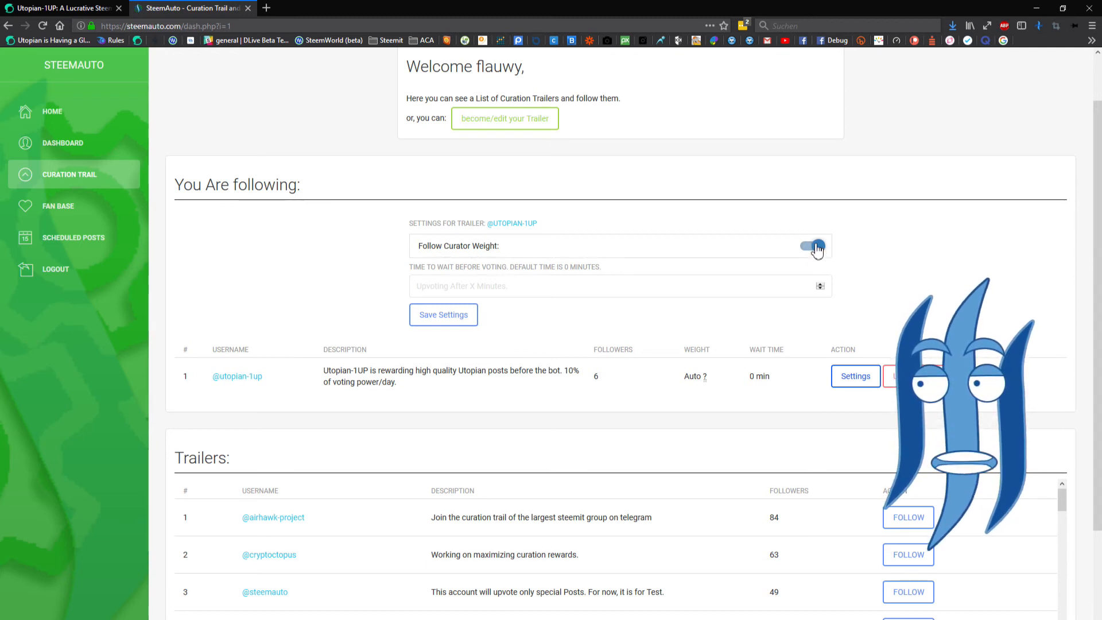
click(809, 245)
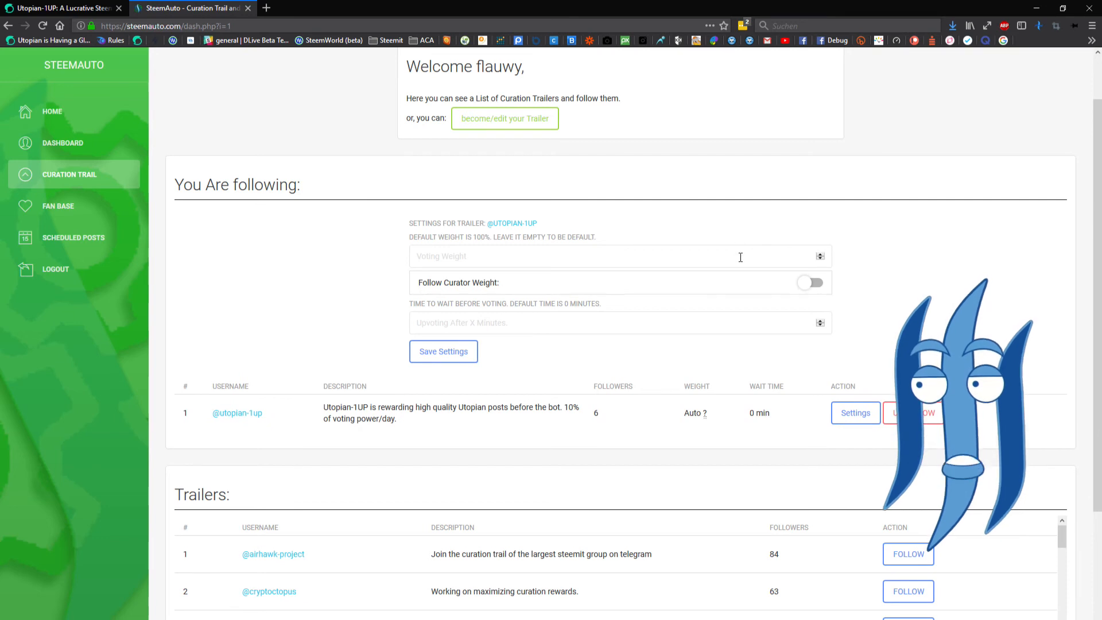
text(30)
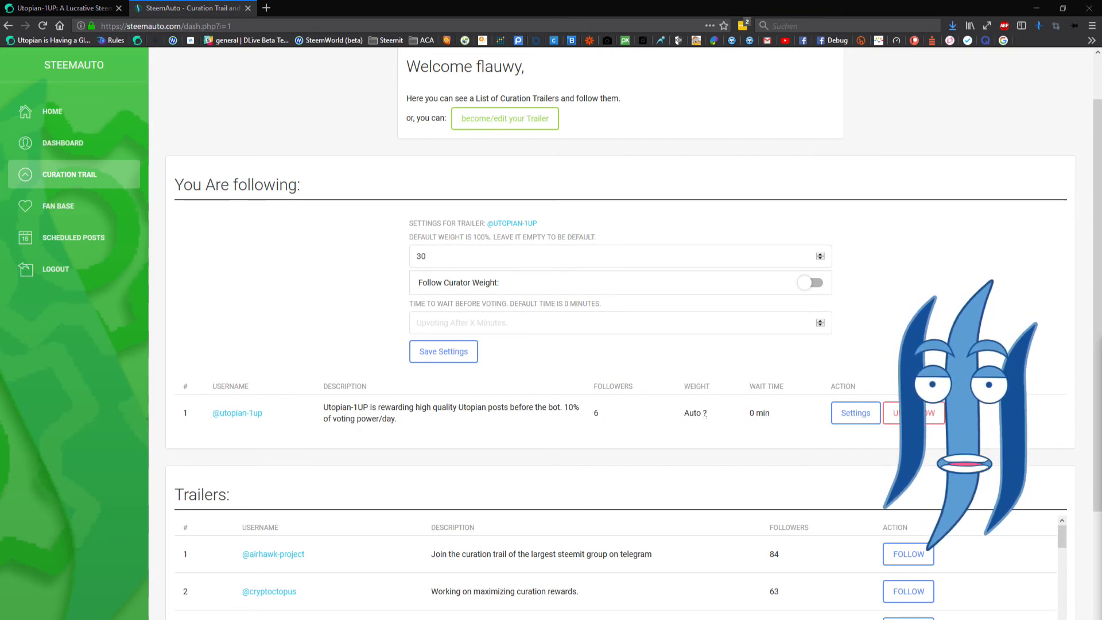
- Clear the wait time field and switch Follow Curator Weight back on
click(549, 323)
text(1)
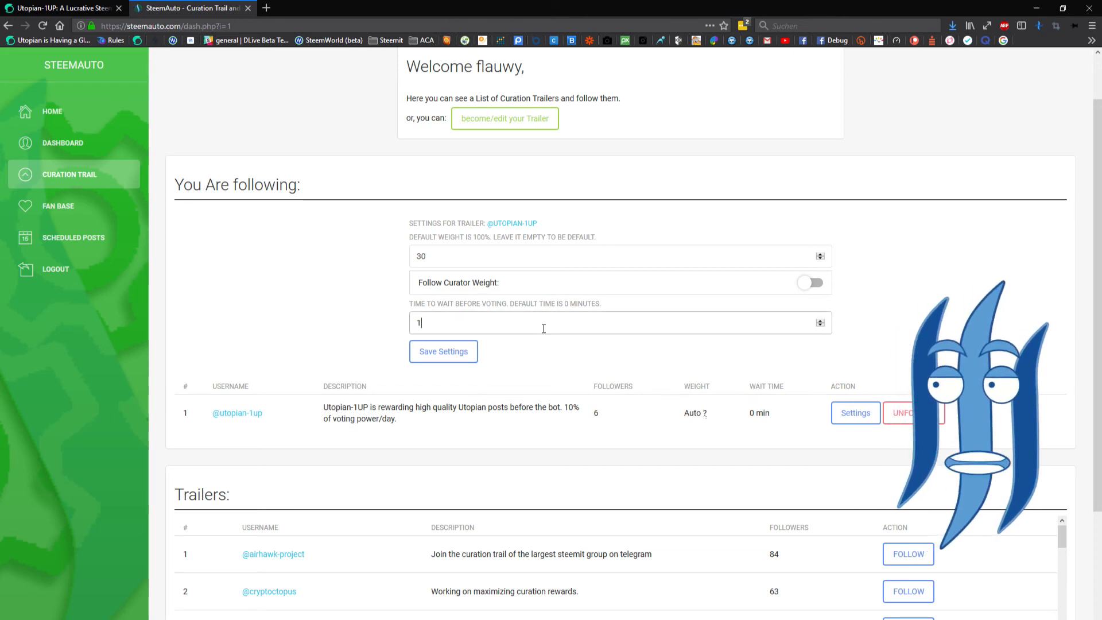
key(Backspace)
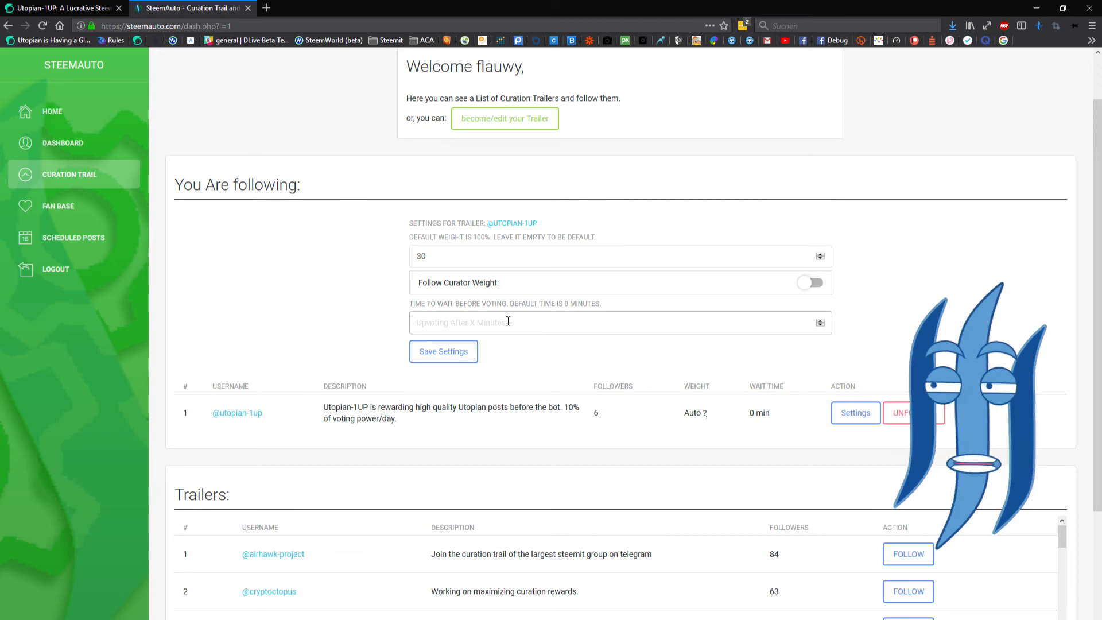
mouse_move(570, 307)
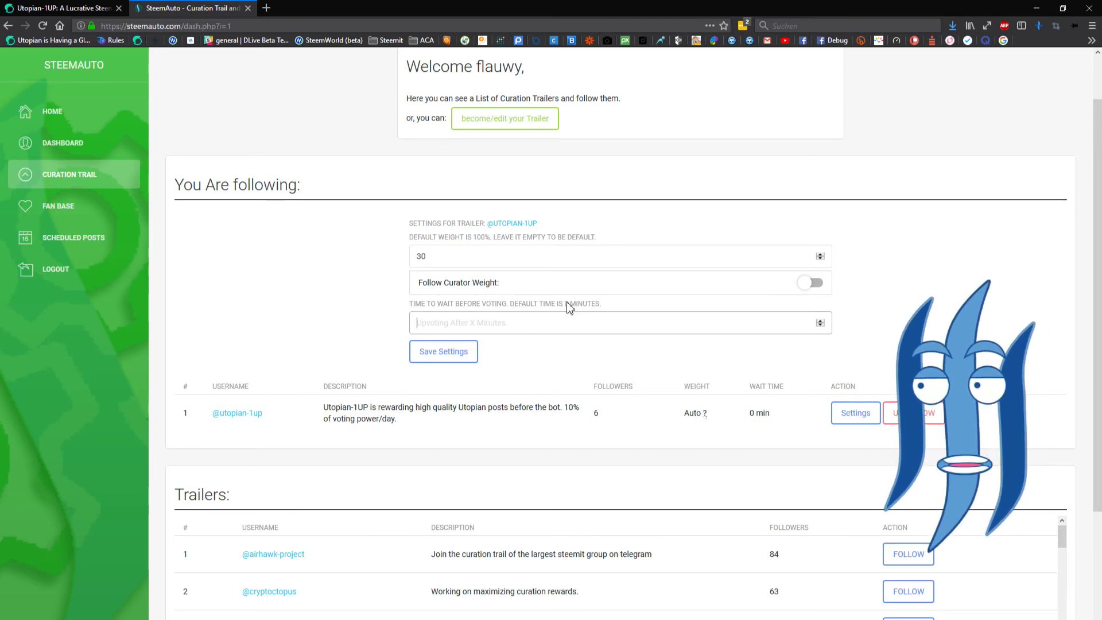
mouse_move(890, 277)
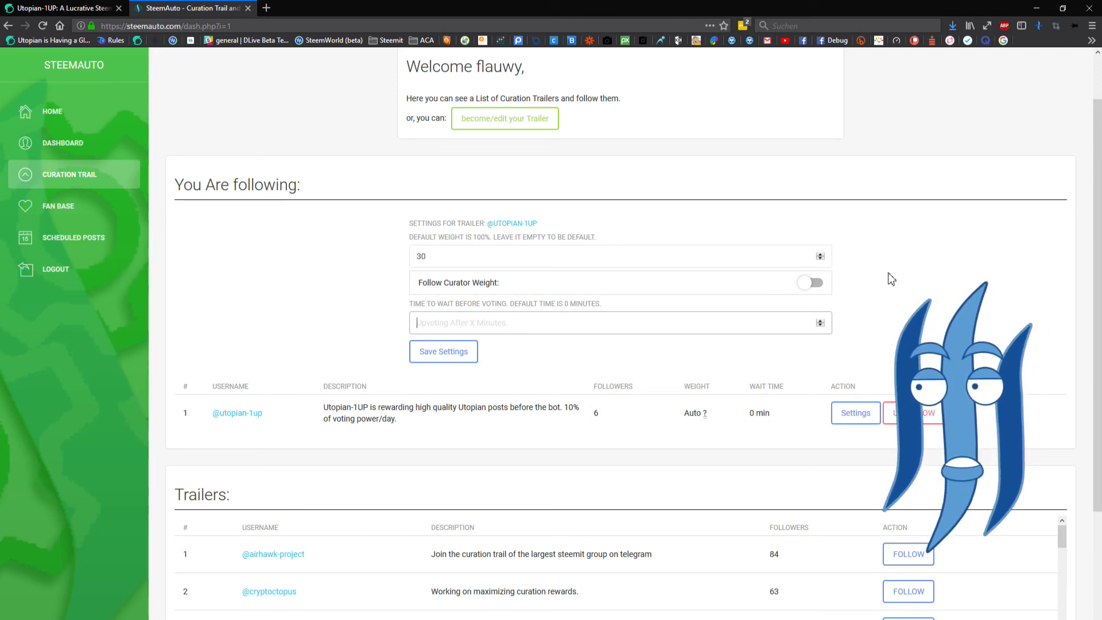
click(810, 283)
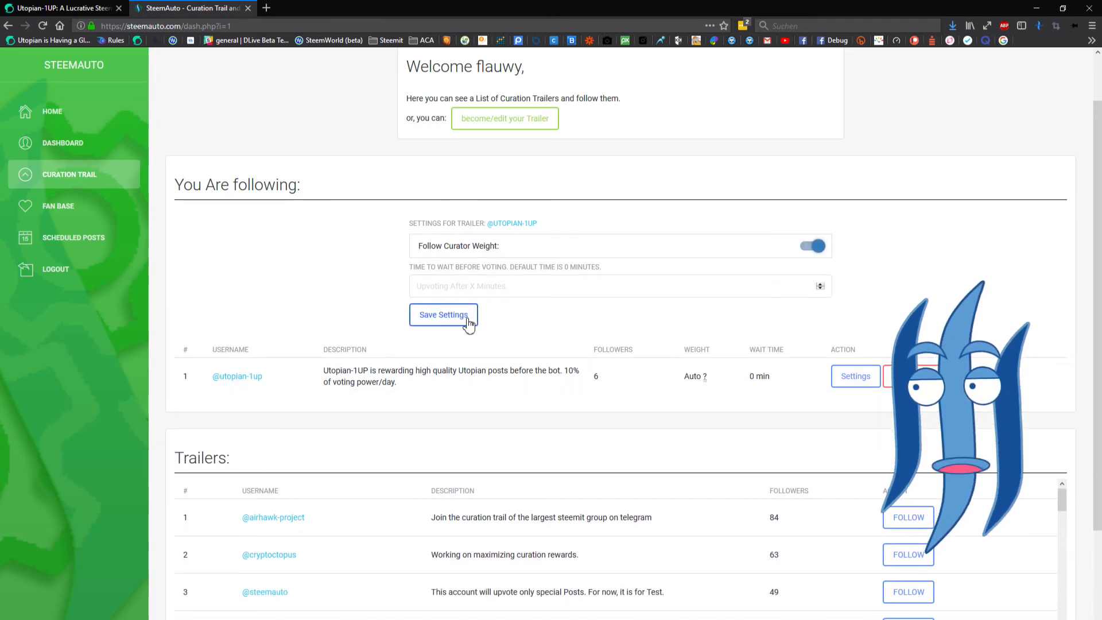
mouse_move(393, 464)
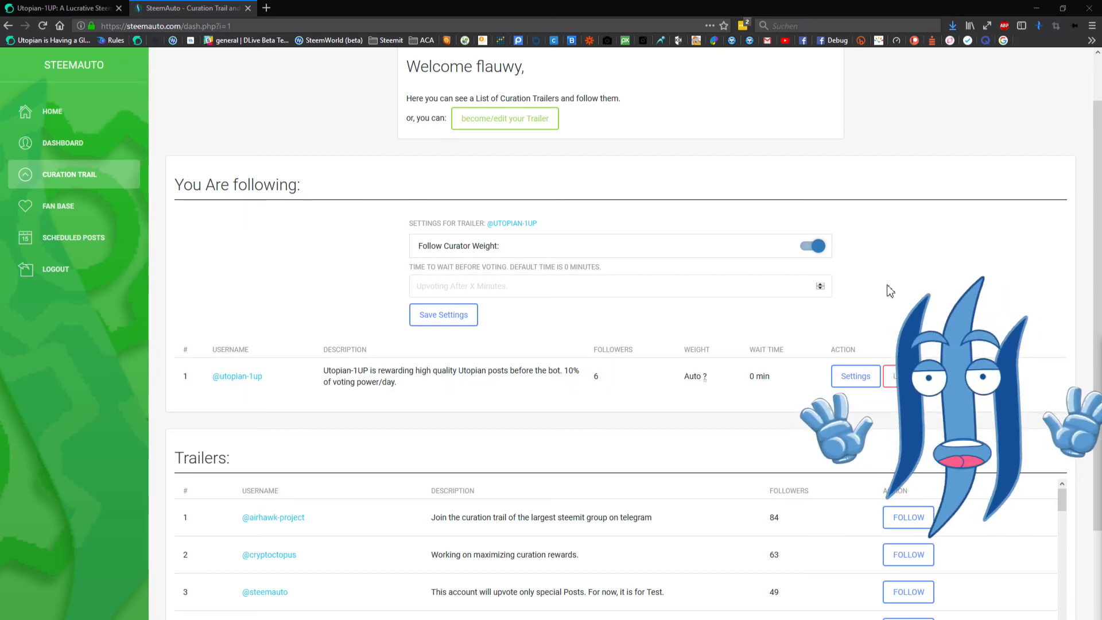
mouse_move(884, 269)
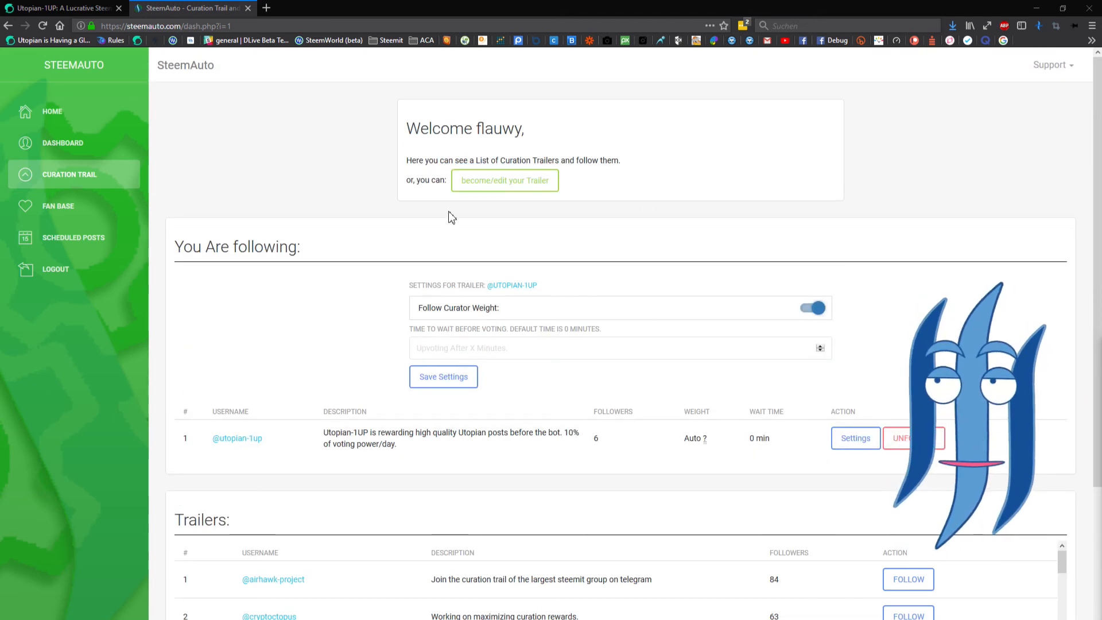
mouse_move(505, 180)
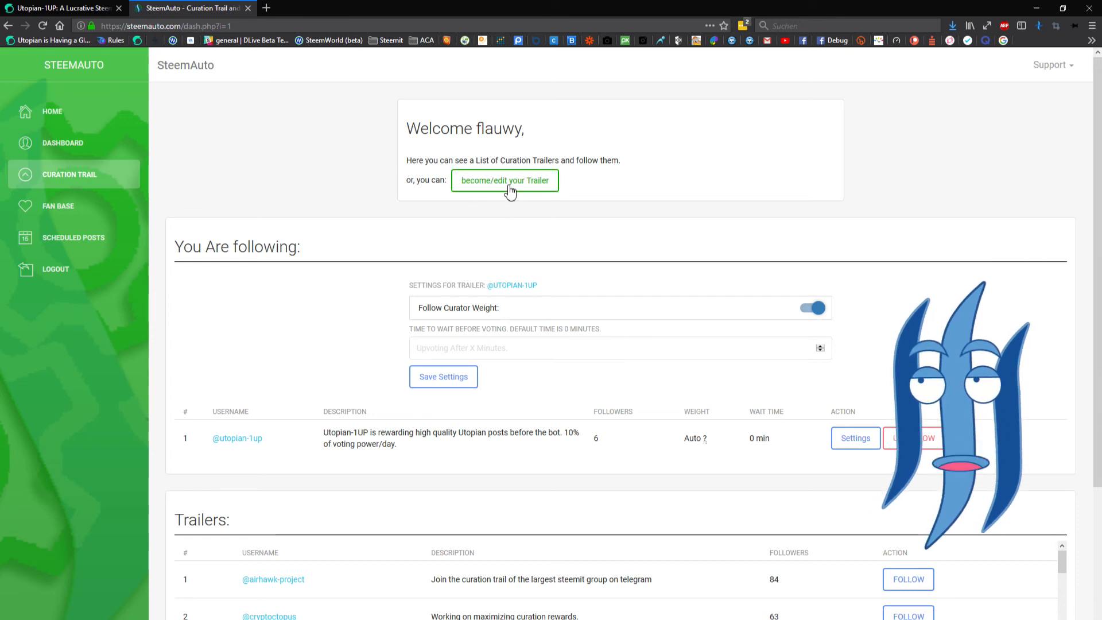
- Reveal the become/edit your Trailer Short Description form and review the Trailers list below
click(504, 180)
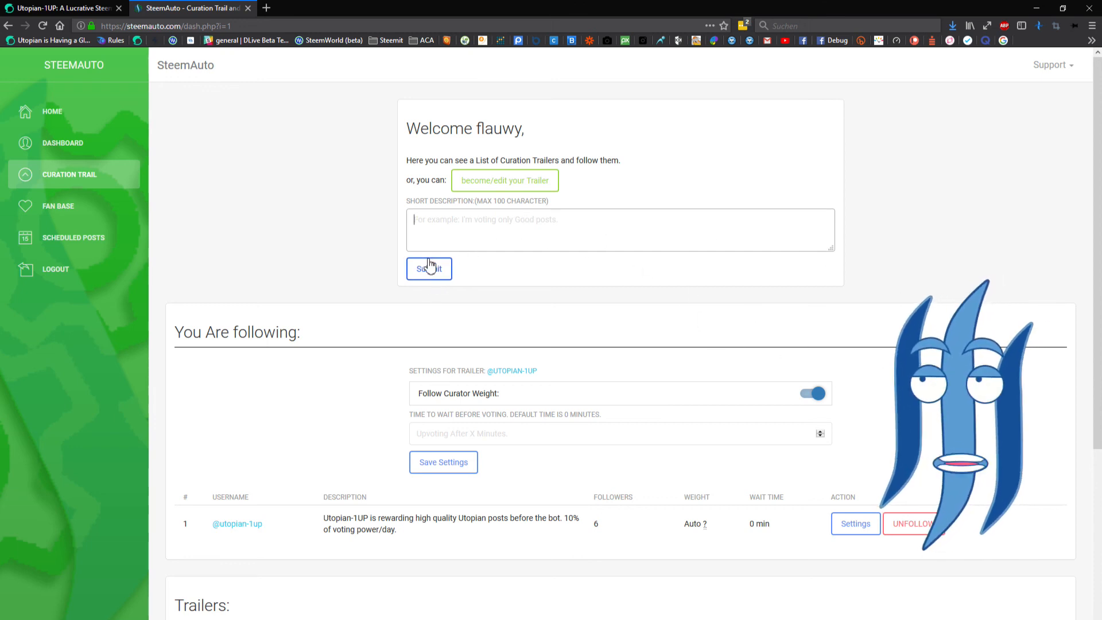
scroll(down, 3)
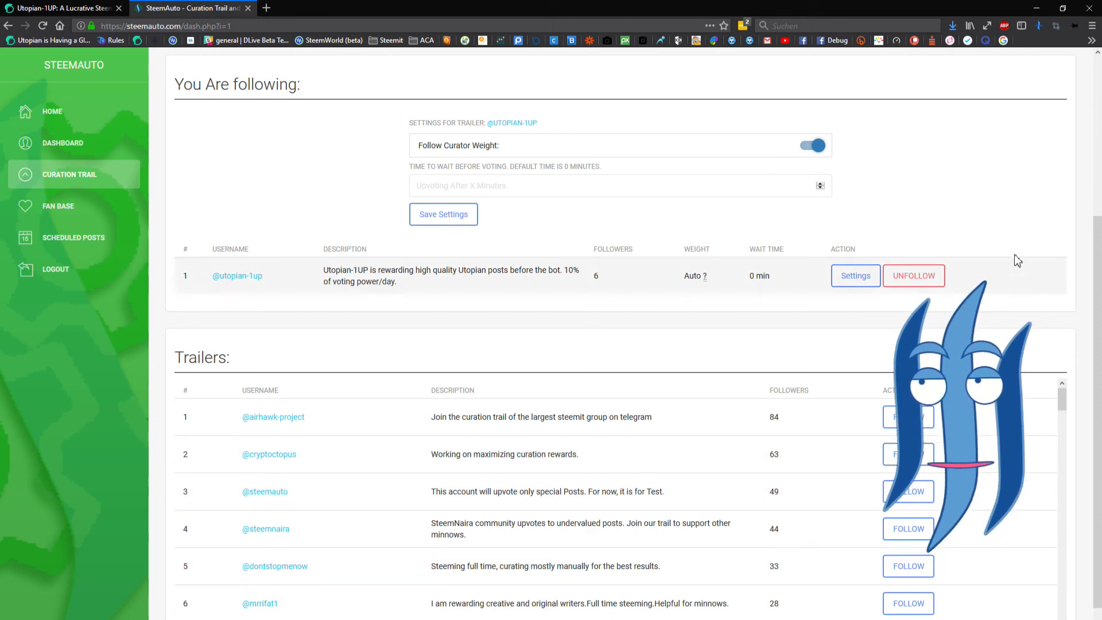
scroll(down, 3)
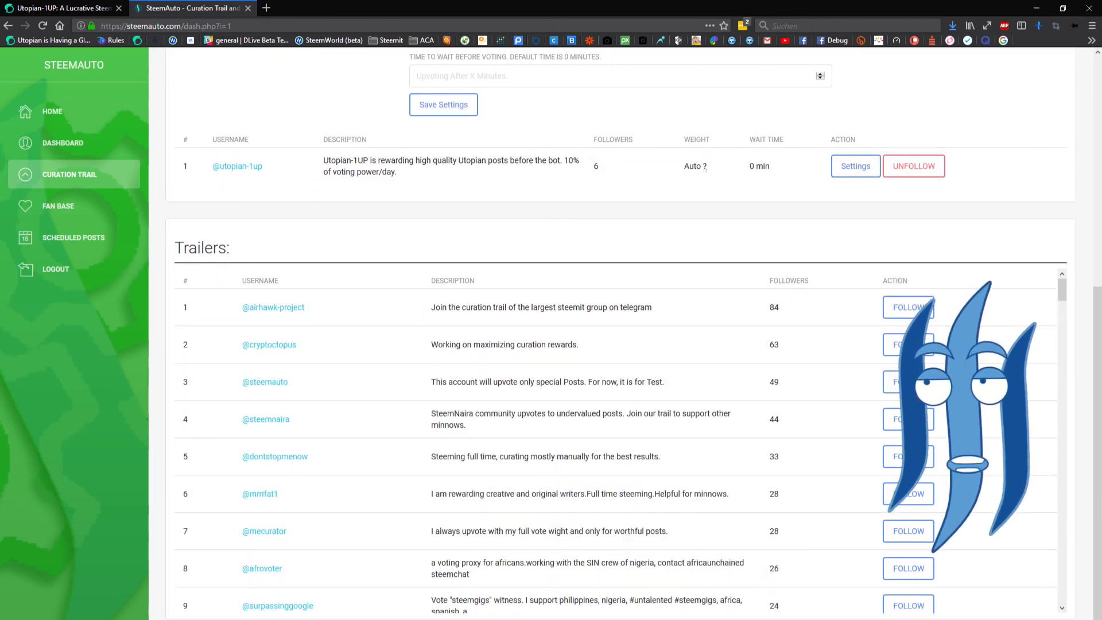